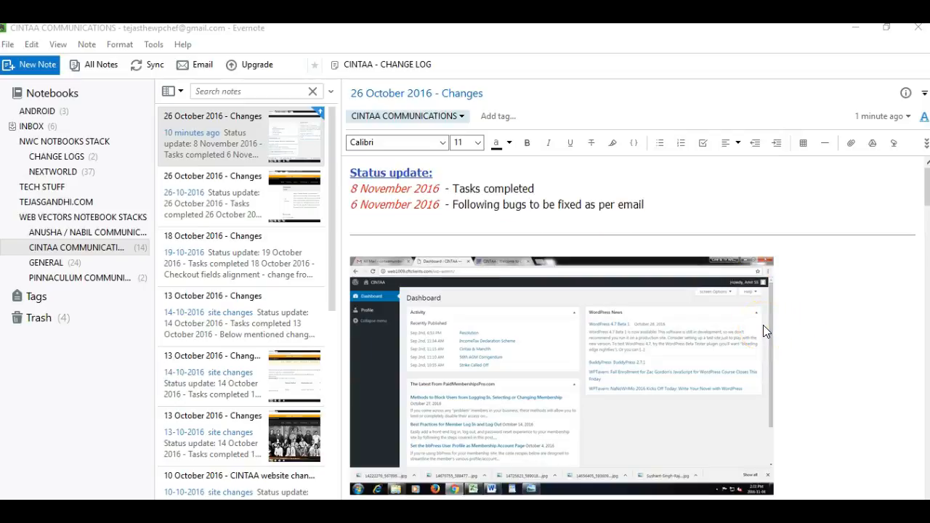
Enter the member username 'amit' and password on the Log In page and submit the login.
scroll(down, 3)
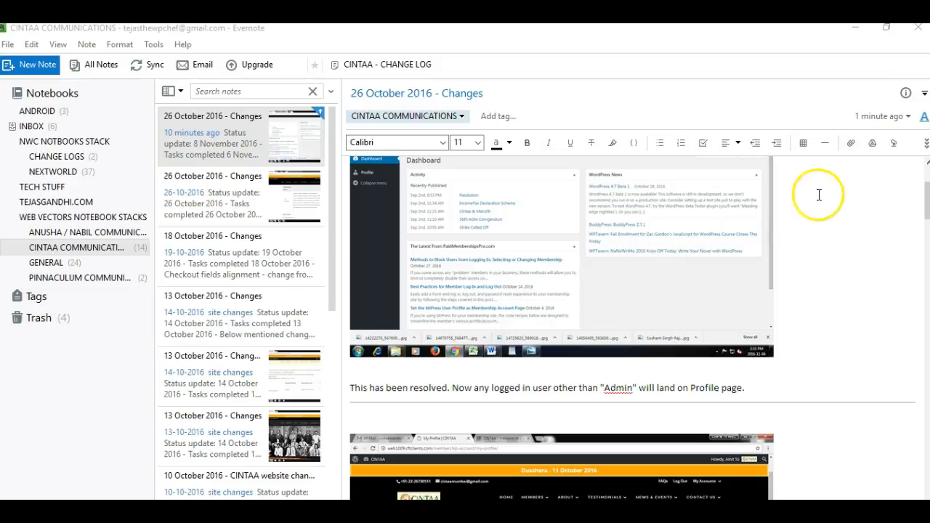
mouse_move(518, 249)
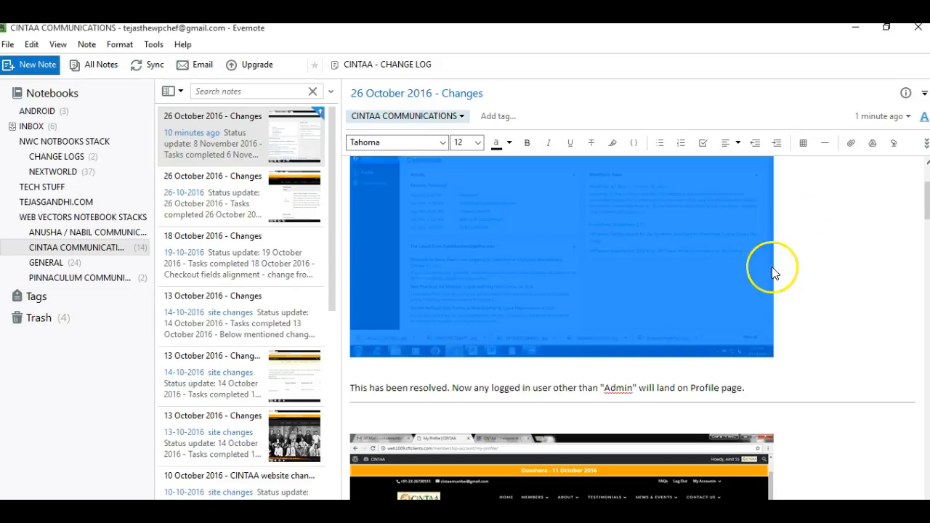
scroll(up, 3)
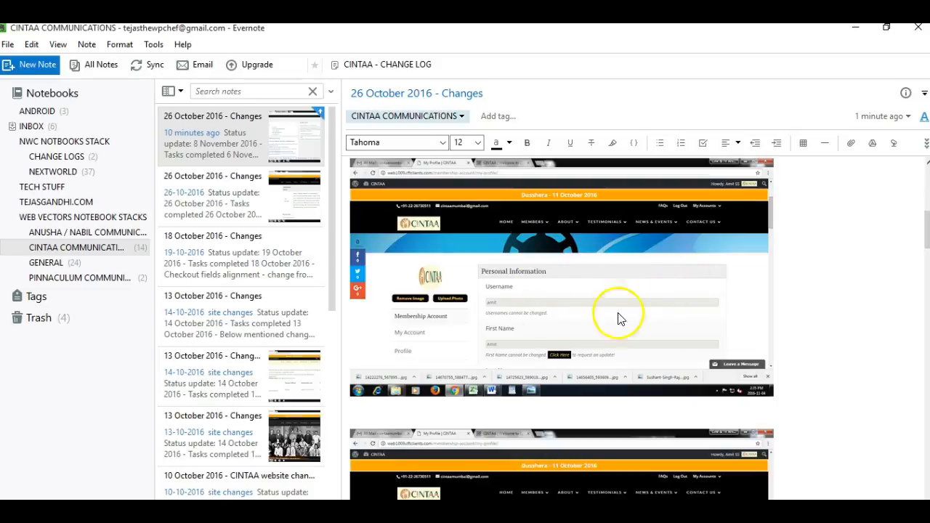
mouse_move(465, 279)
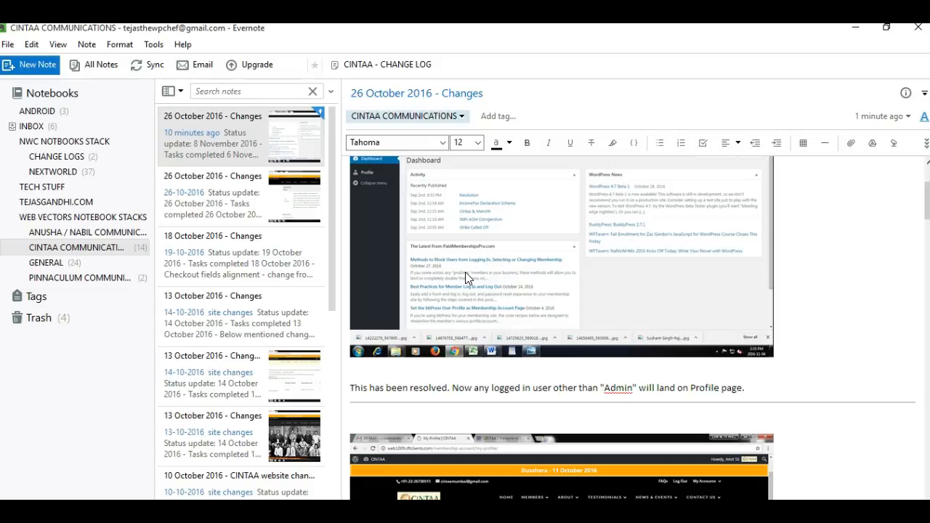
mouse_move(491, 258)
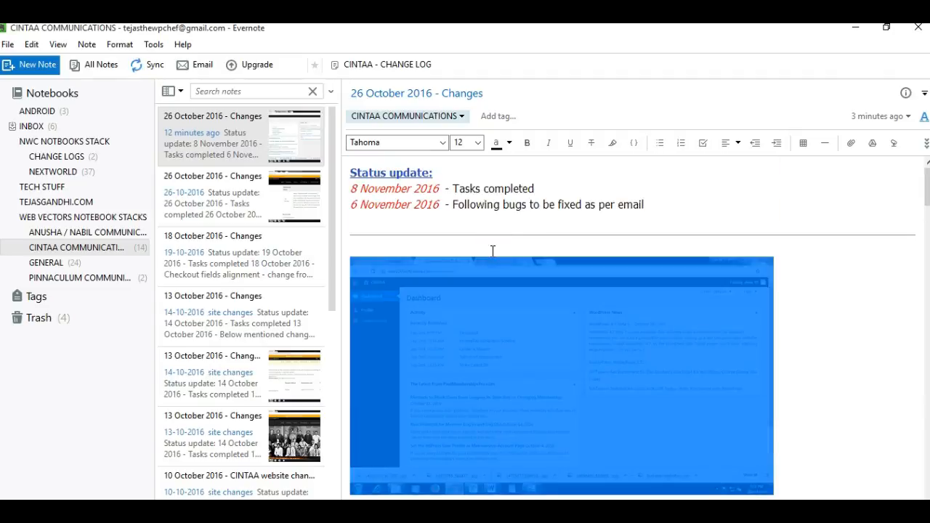
mouse_move(513, 313)
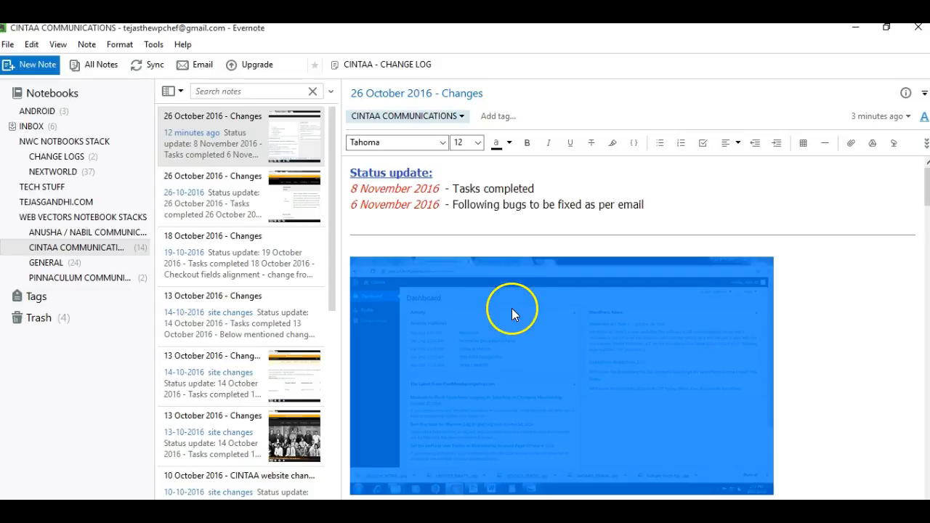
scroll(down, 3)
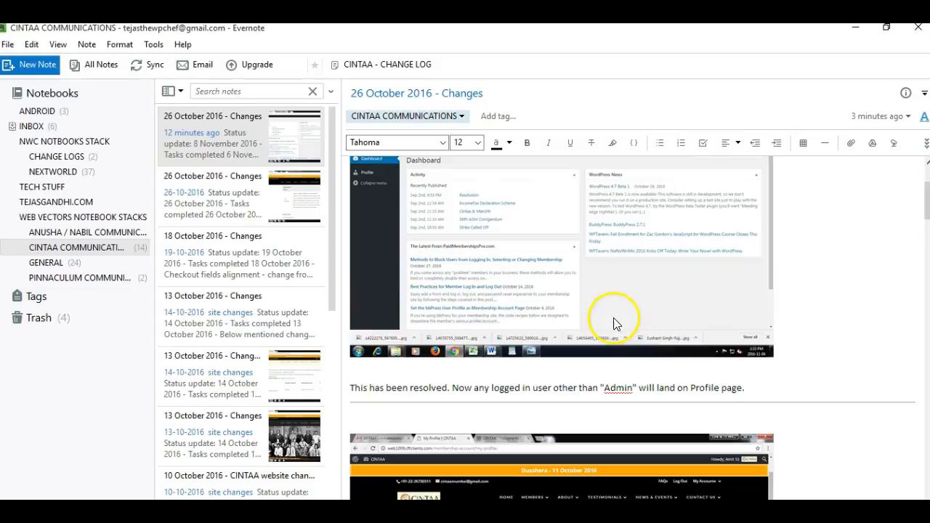
mouse_move(586, 252)
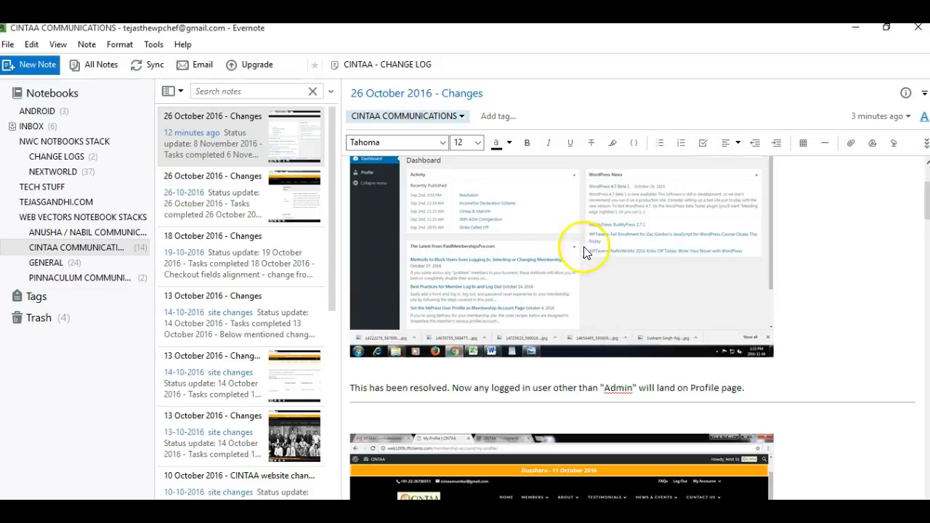
mouse_move(555, 241)
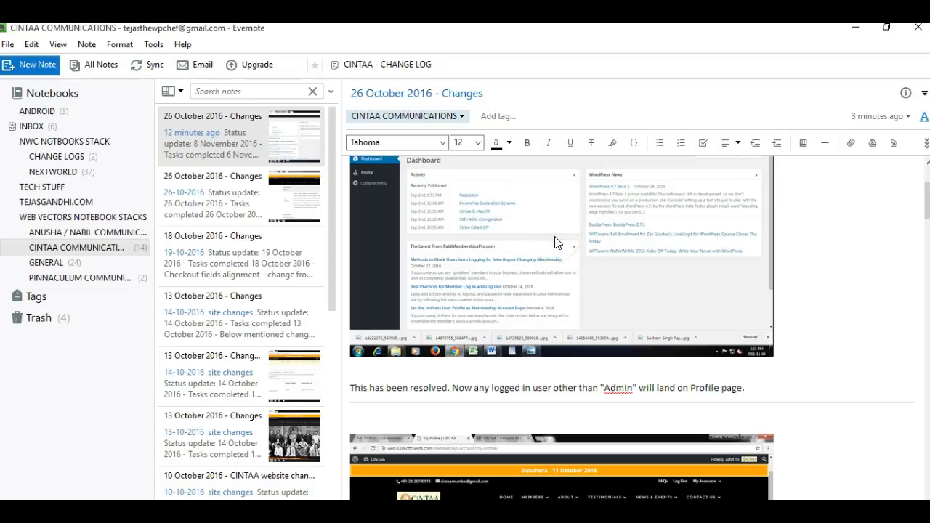
mouse_move(680, 404)
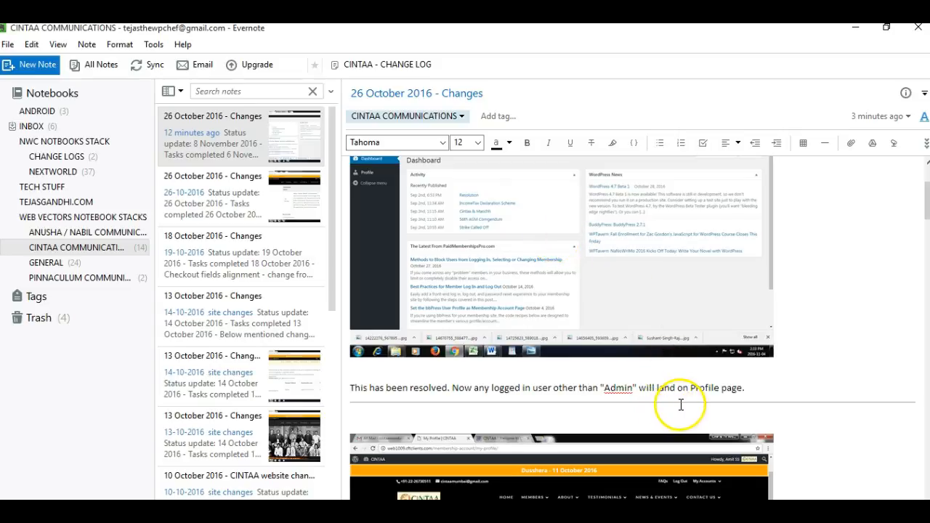
mouse_move(594, 295)
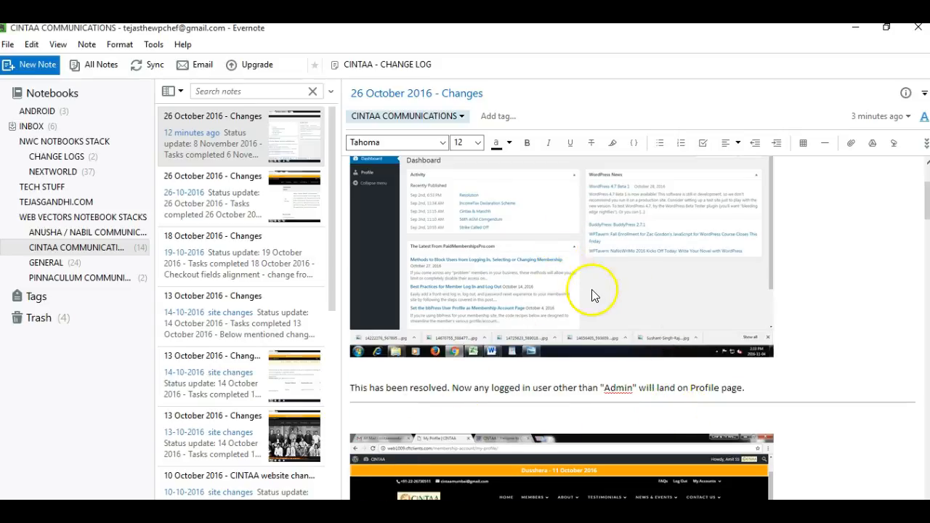
scroll(up, 3)
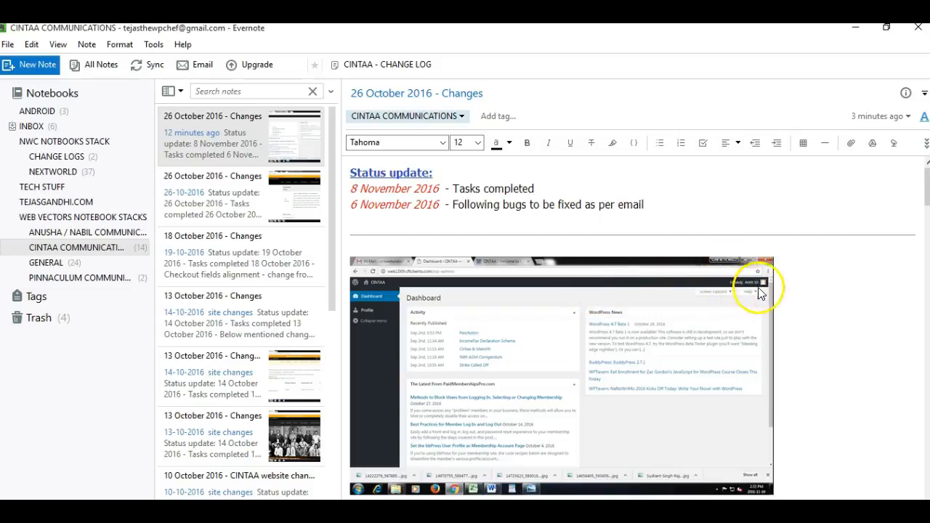
scroll(down, 3)
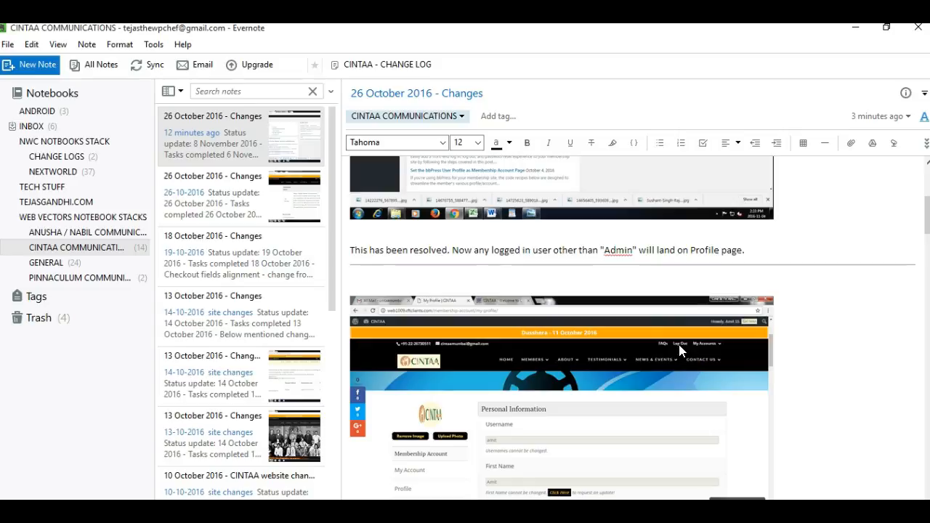
scroll(up, 3)
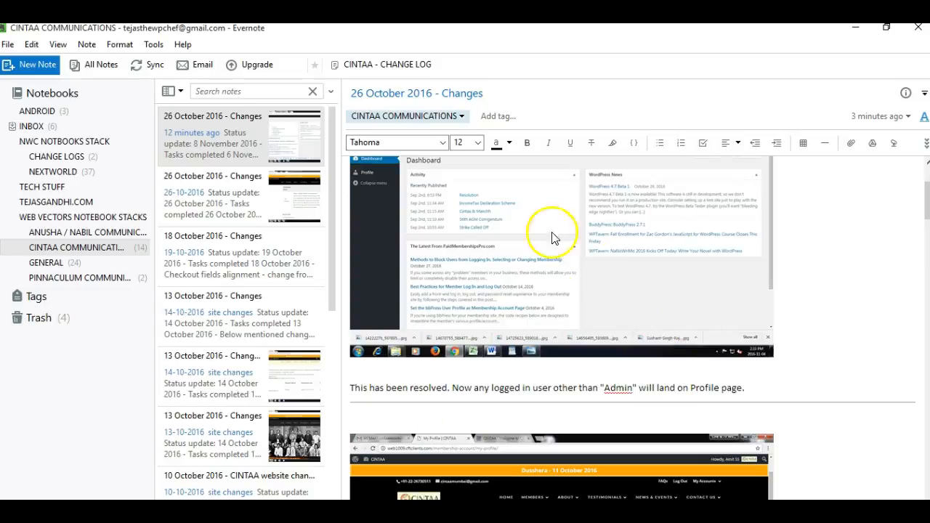
scroll(down, 3)
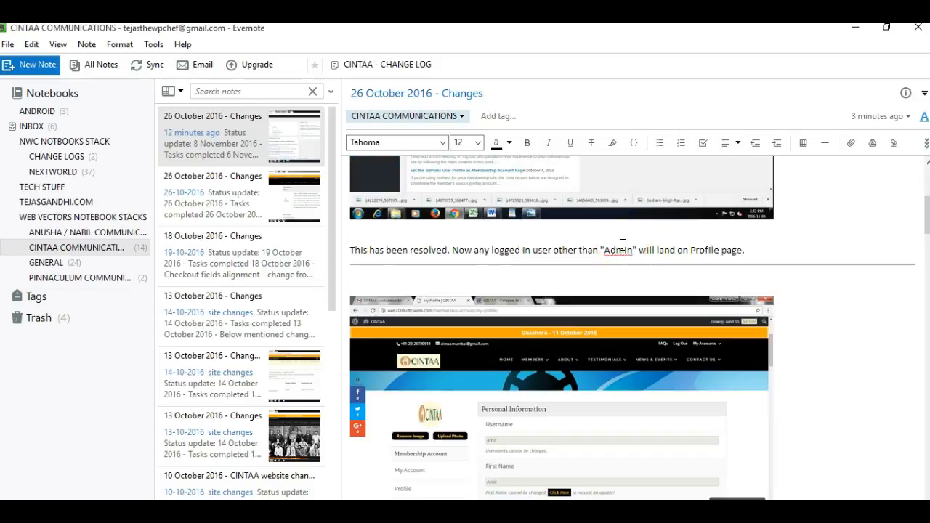
scroll(down, 3)
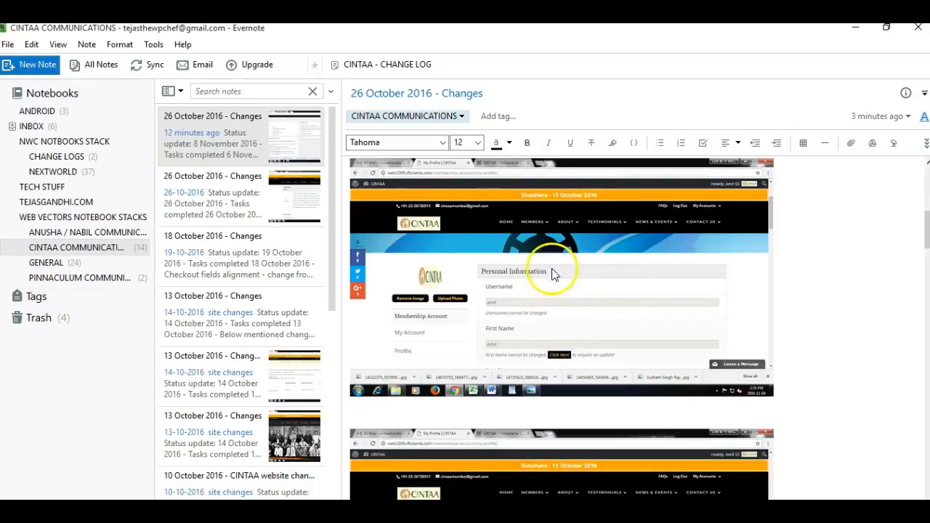
mouse_move(715, 207)
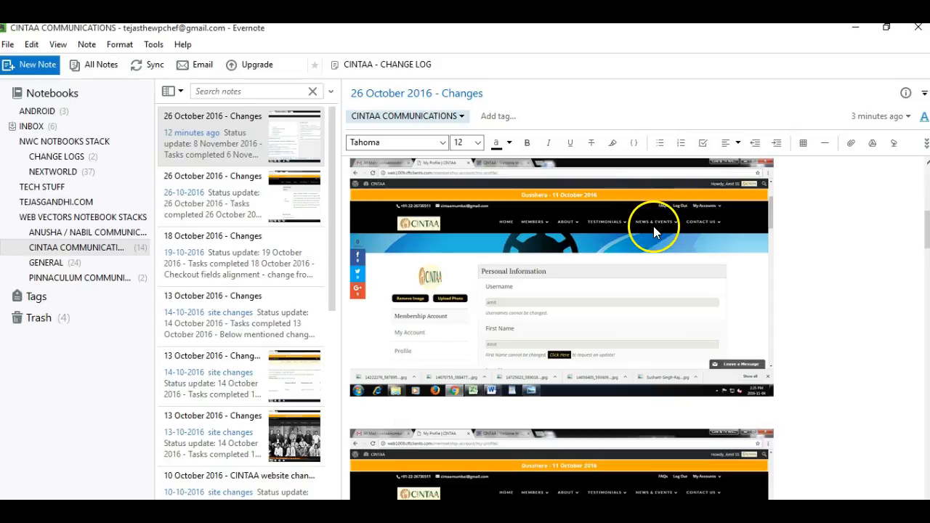
mouse_move(472, 305)
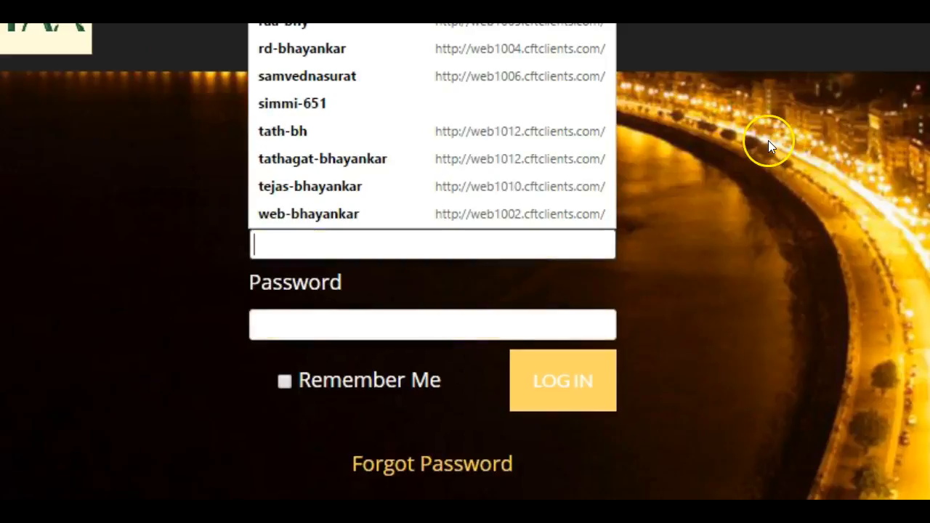
mouse_move(770, 144)
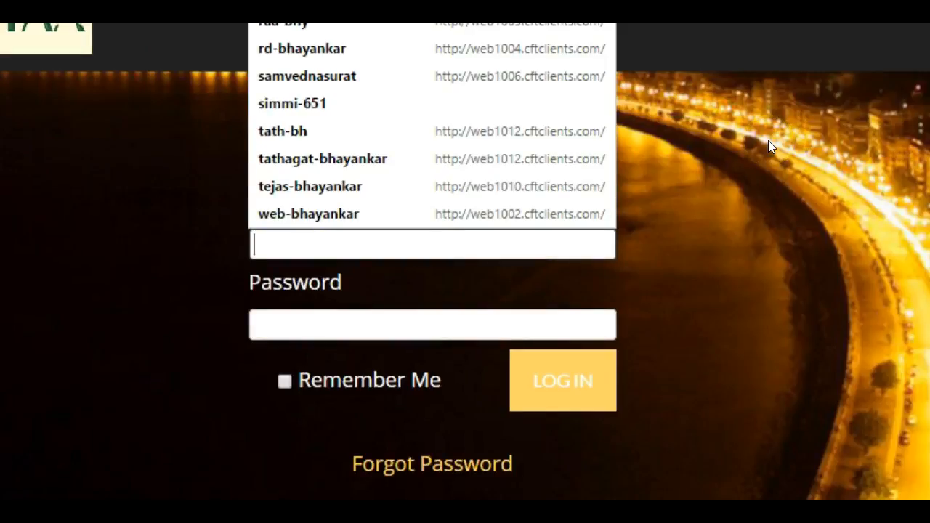
text(amit)
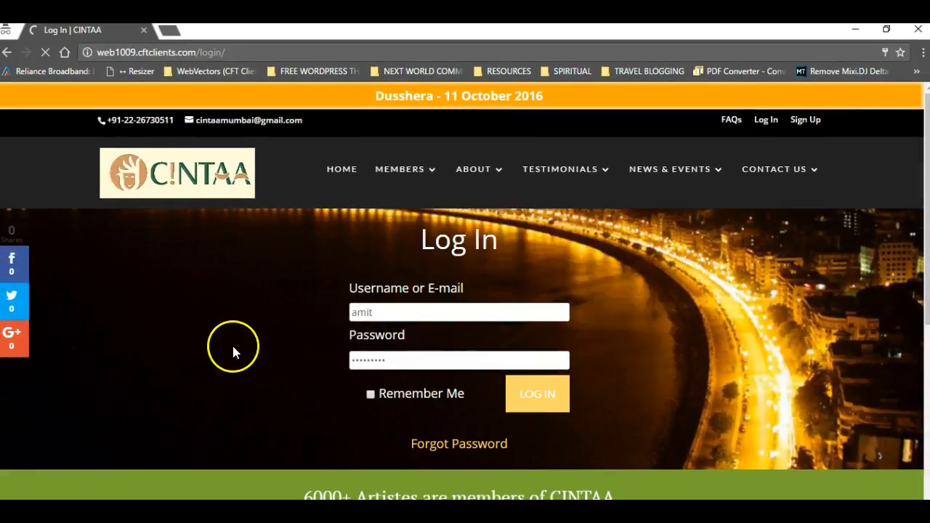
click(537, 393)
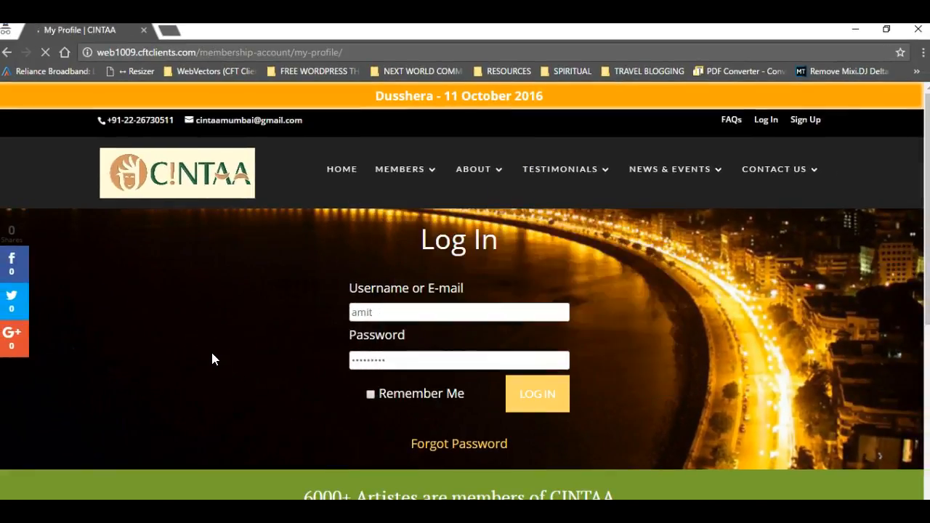
click(537, 393)
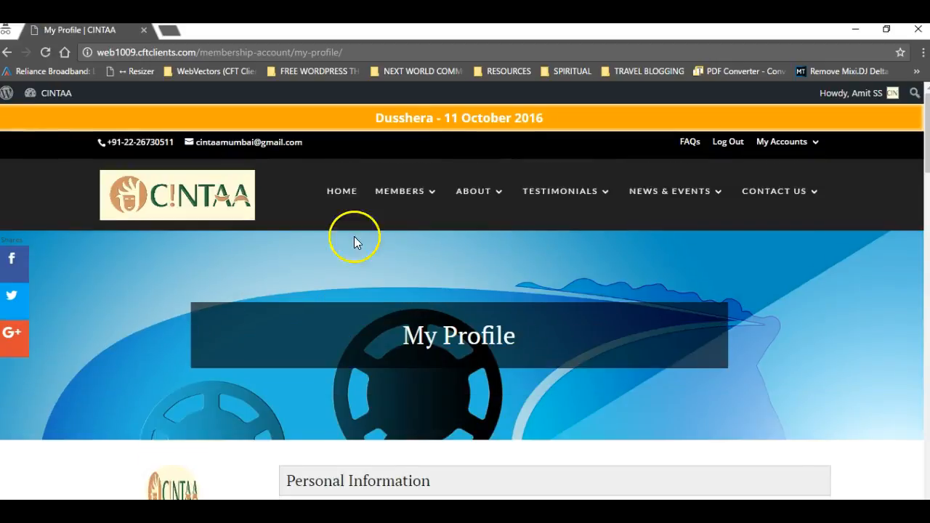
mouse_move(501, 487)
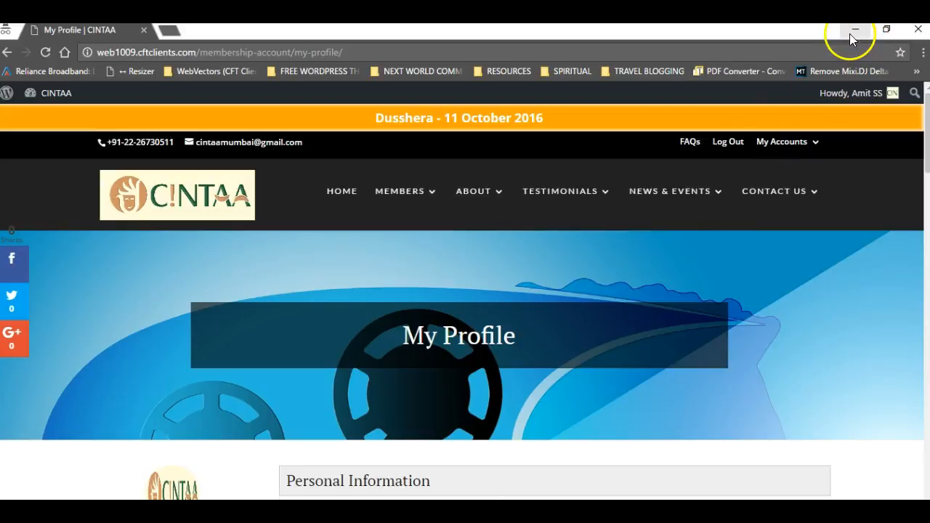
click(854, 29)
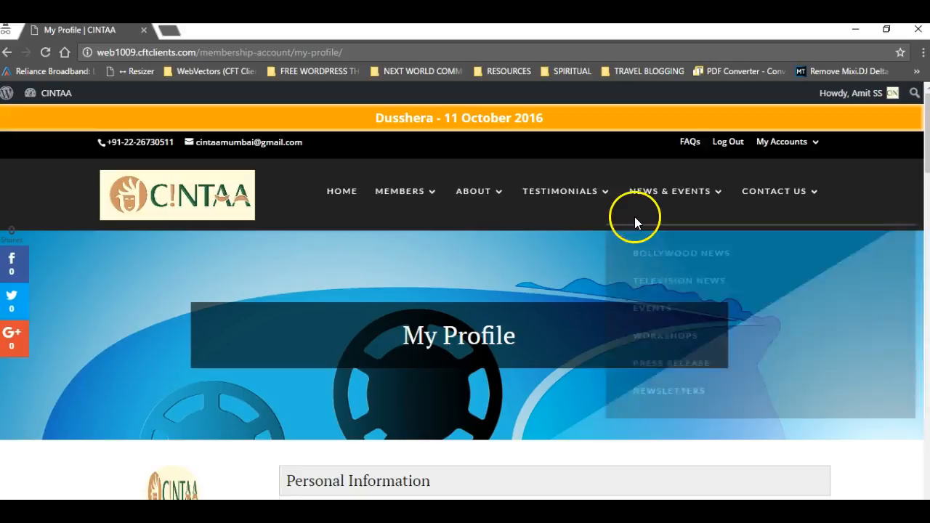
scroll(down, 3)
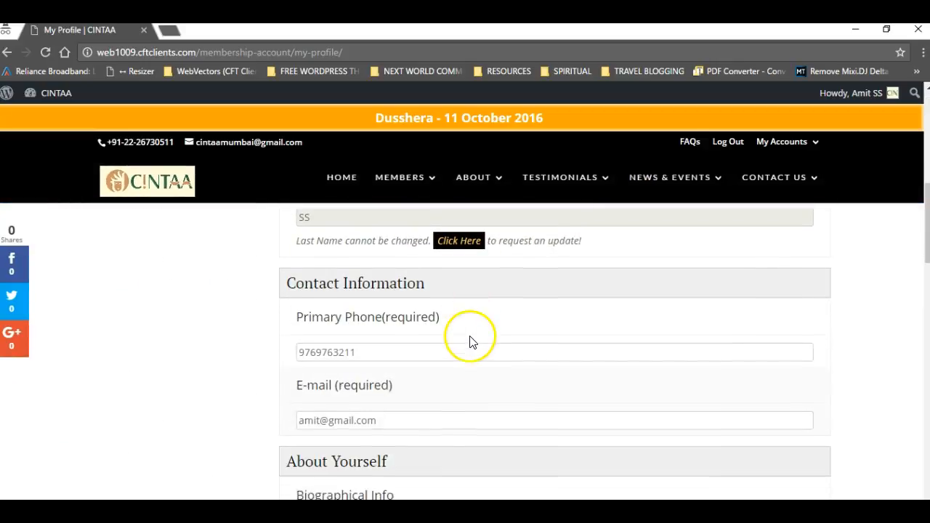
scroll(up, 3)
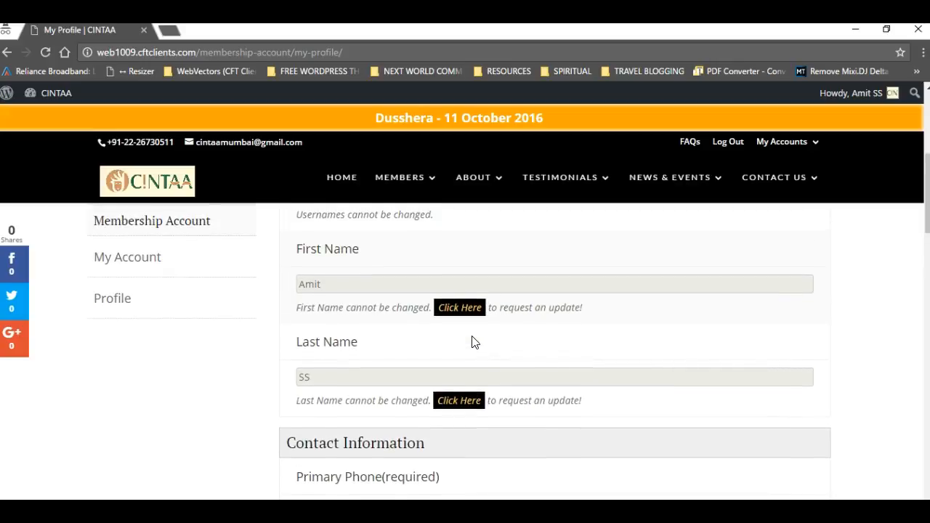
scroll(up, 3)
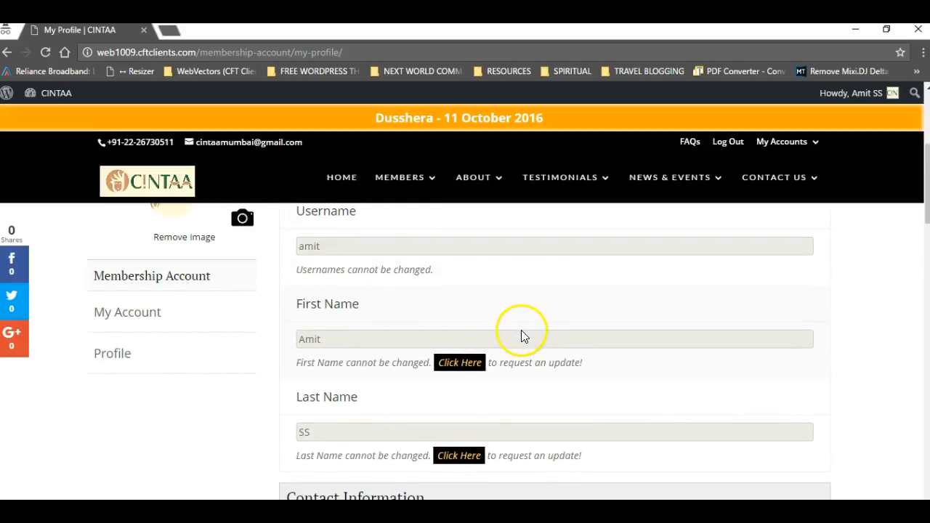
mouse_move(526, 315)
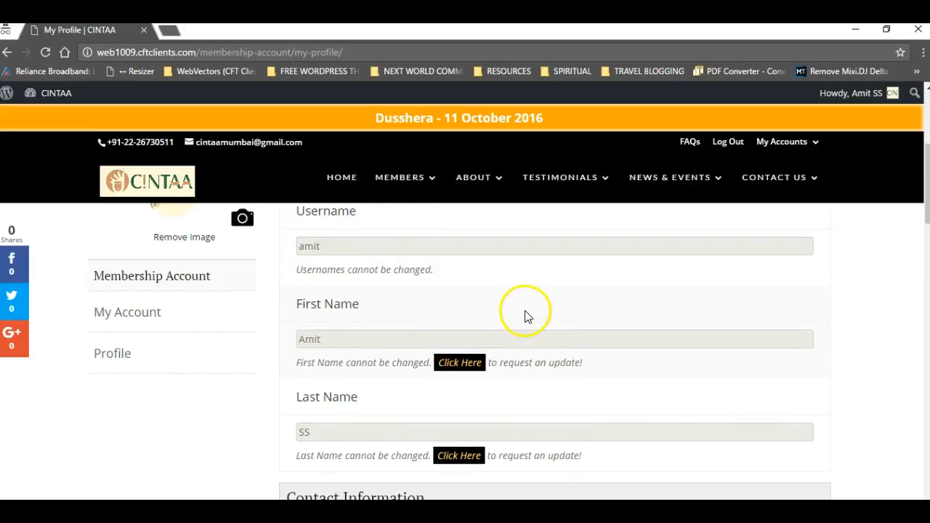
scroll(down, 3)
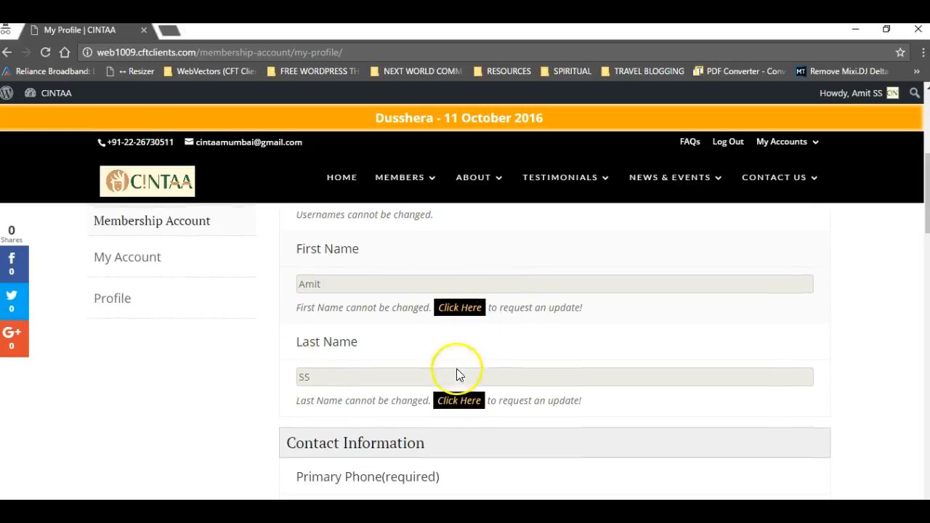
mouse_move(348, 304)
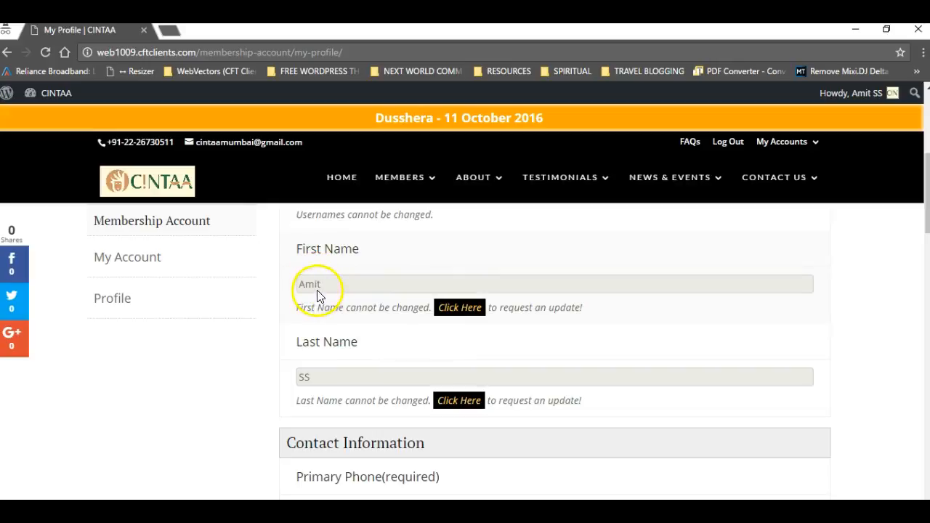
scroll(down, 3)
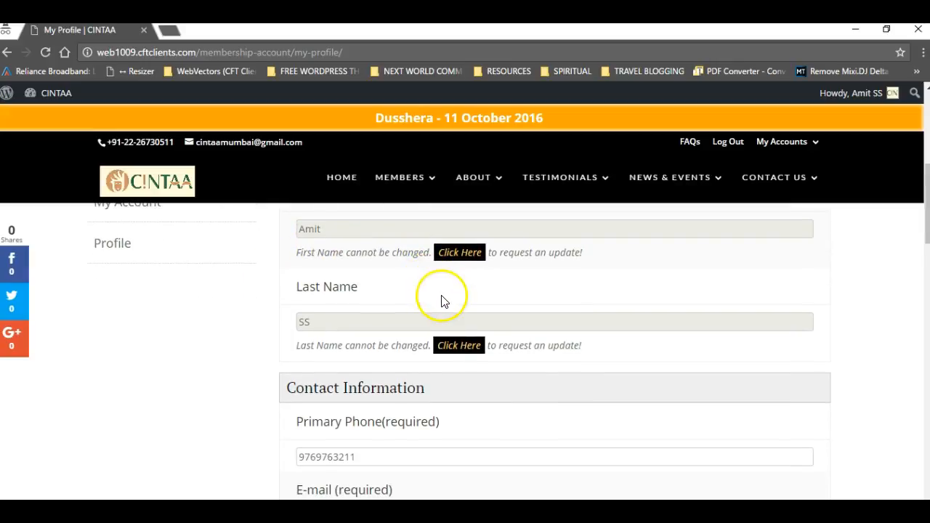
scroll(down, 3)
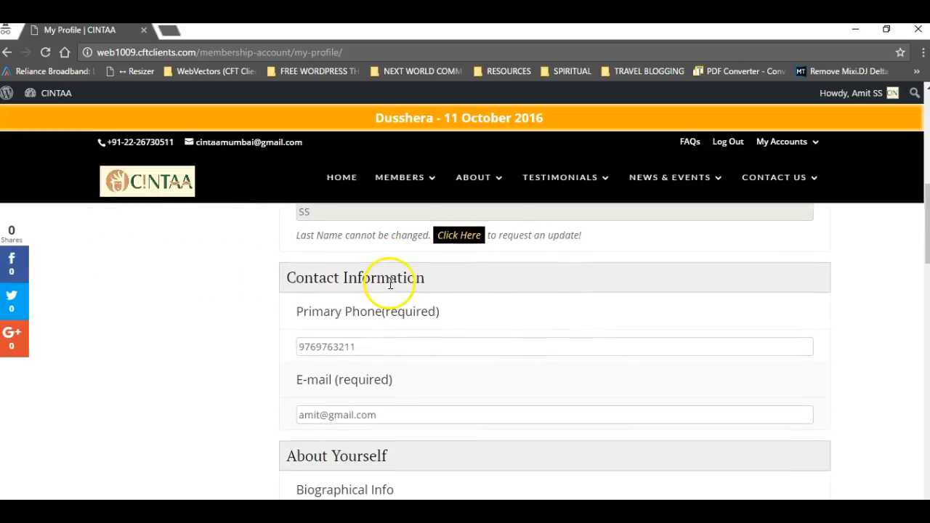
scroll(up, 3)
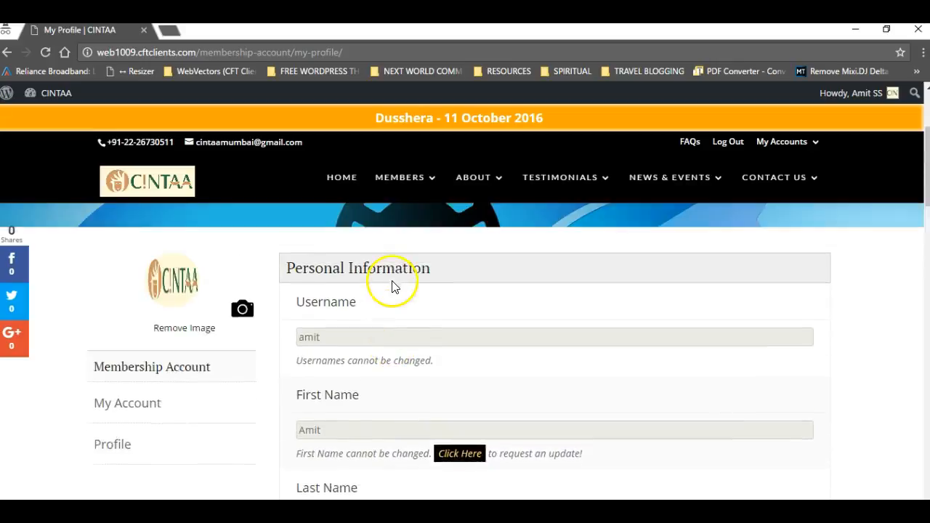
scroll(down, 3)
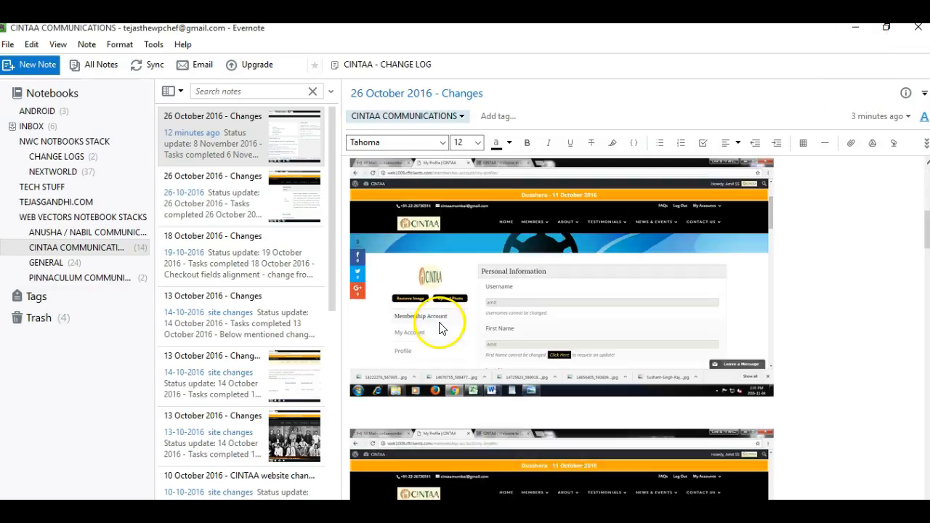
mouse_move(410, 309)
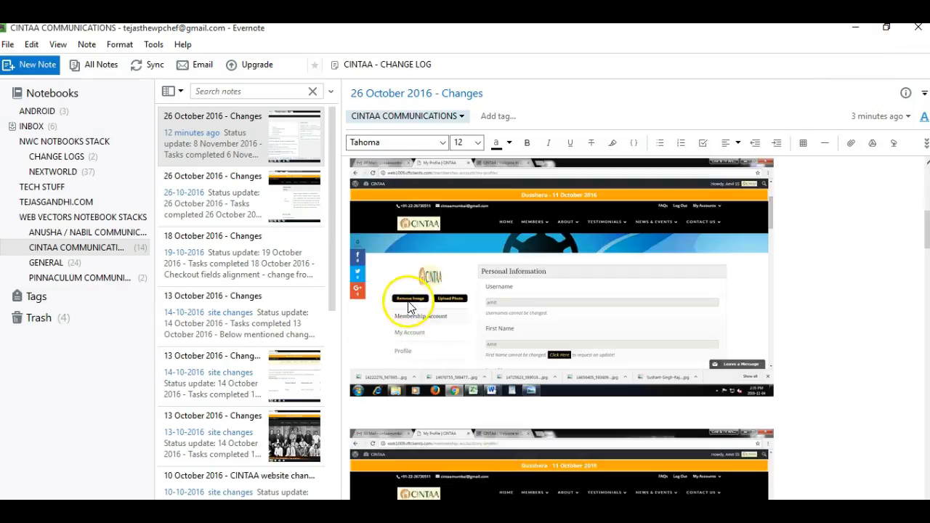
mouse_move(804, 79)
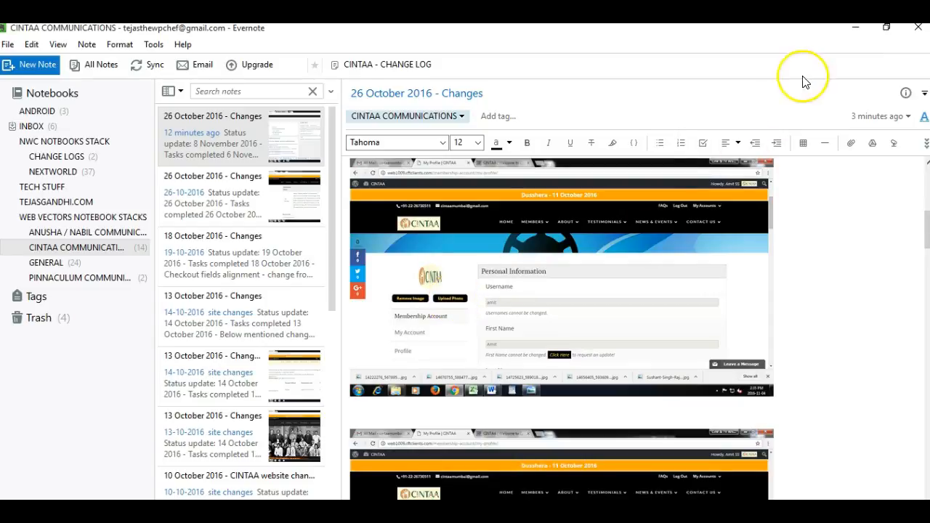
mouse_move(802, 80)
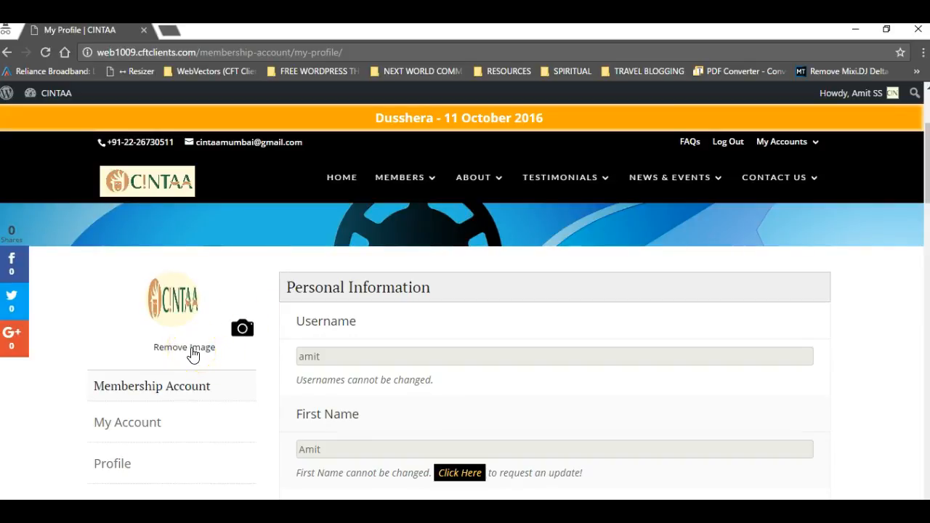
Remove the existing CINTAA logo profile picture so the grey placeholder avatar shows.
click(184, 348)
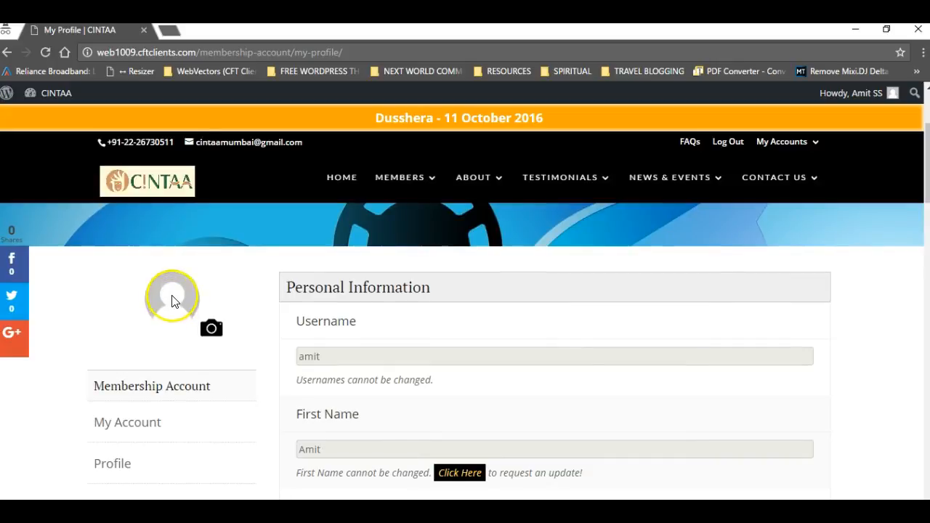
mouse_move(160, 354)
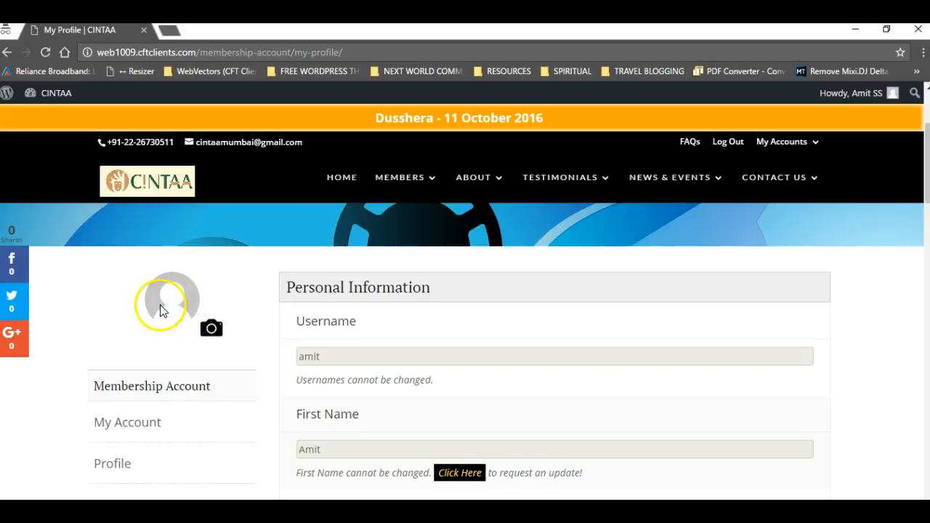
mouse_move(159, 348)
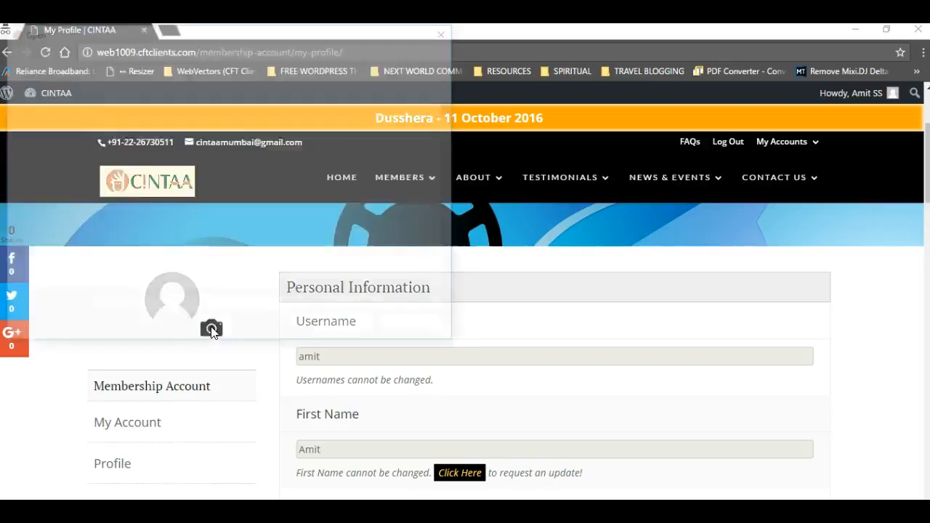
Choose 'Event alert popup' from Downloads as the new profile photo and confirm the upload.
click(212, 328)
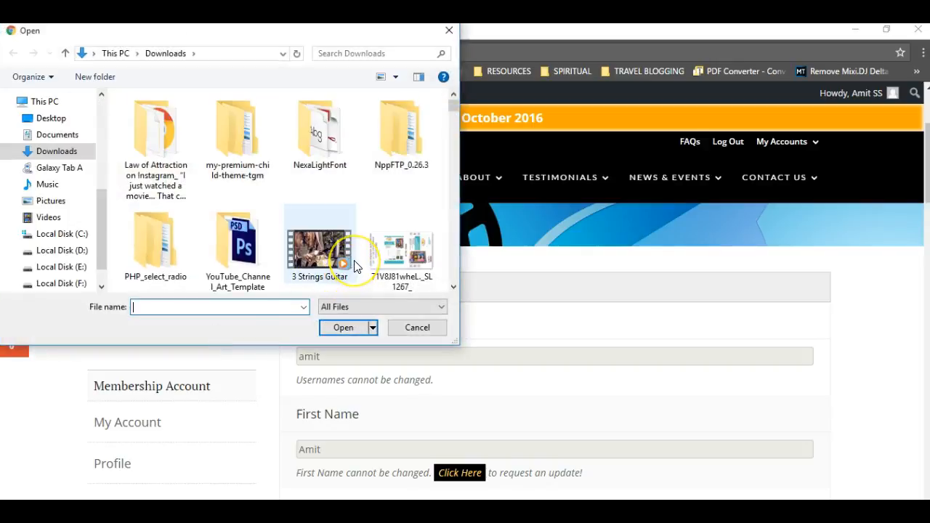
scroll(down, 3)
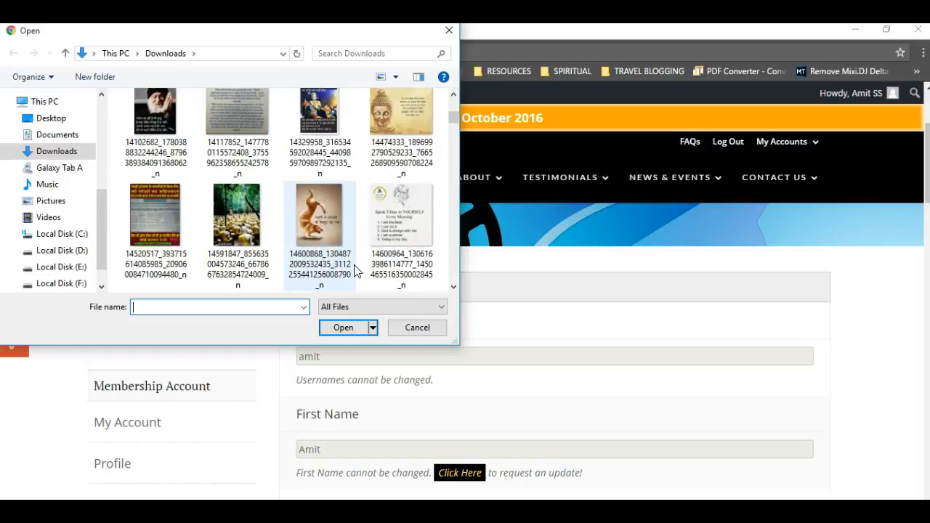
scroll(down, 3)
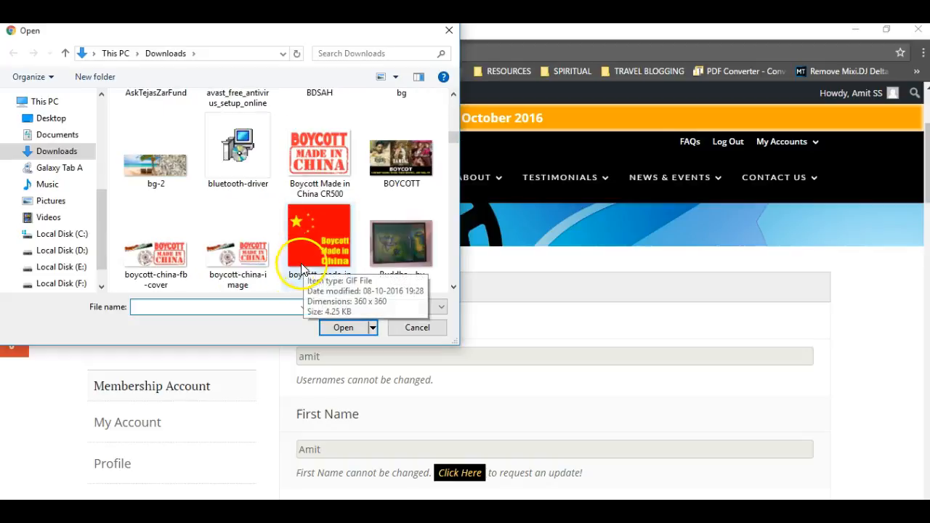
scroll(down, 3)
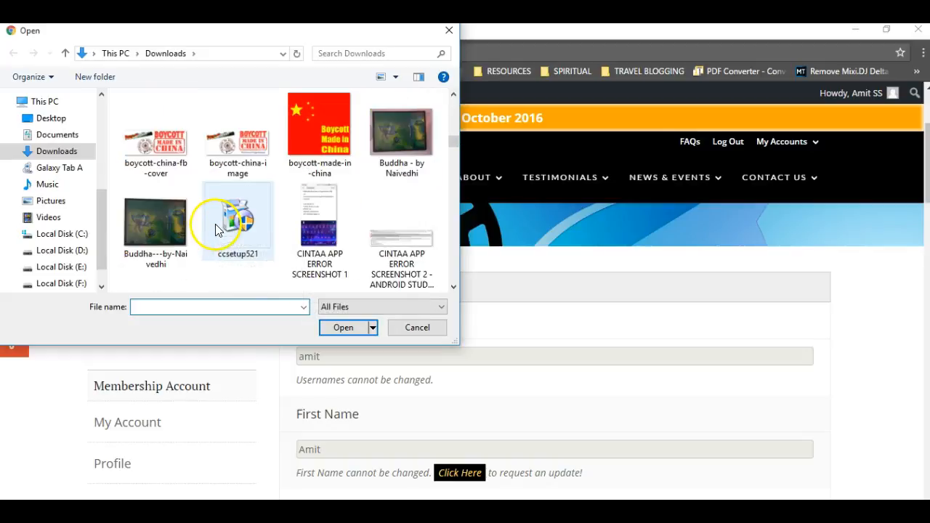
scroll(down, 3)
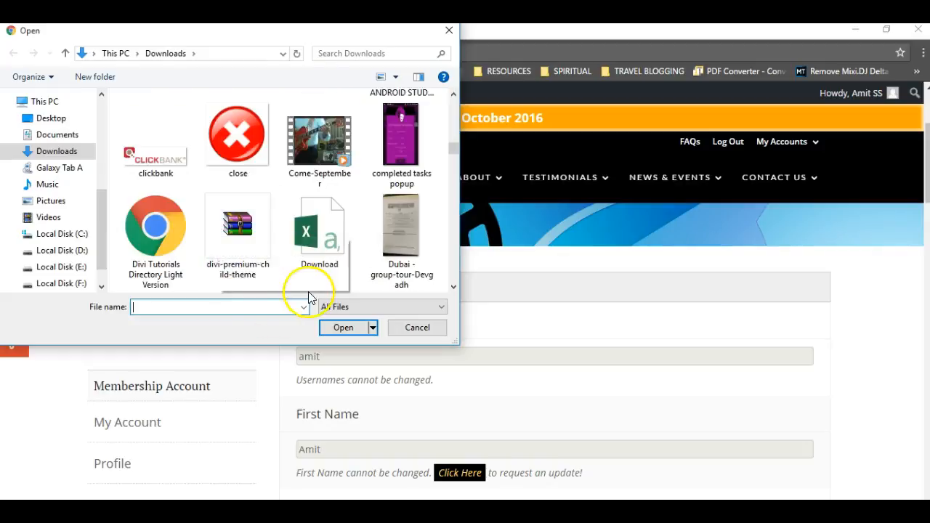
scroll(down, 3)
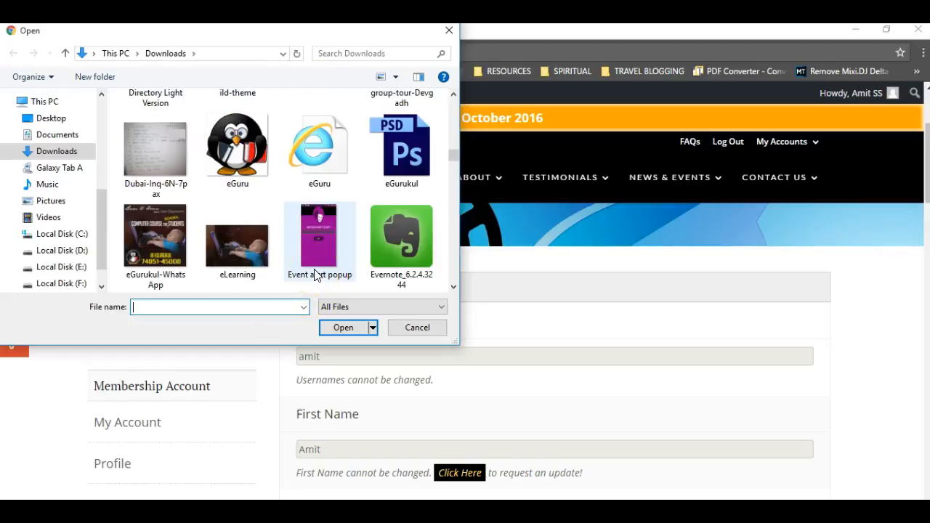
click(320, 240)
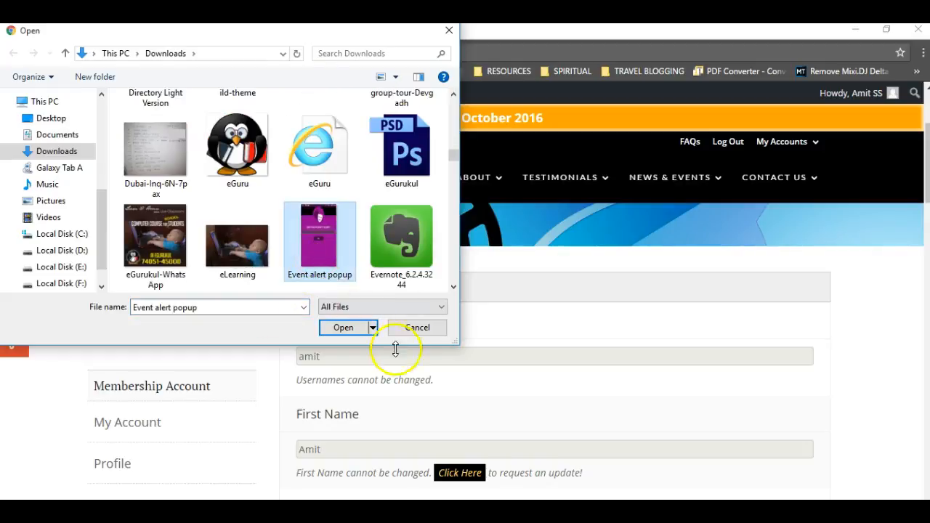
click(343, 327)
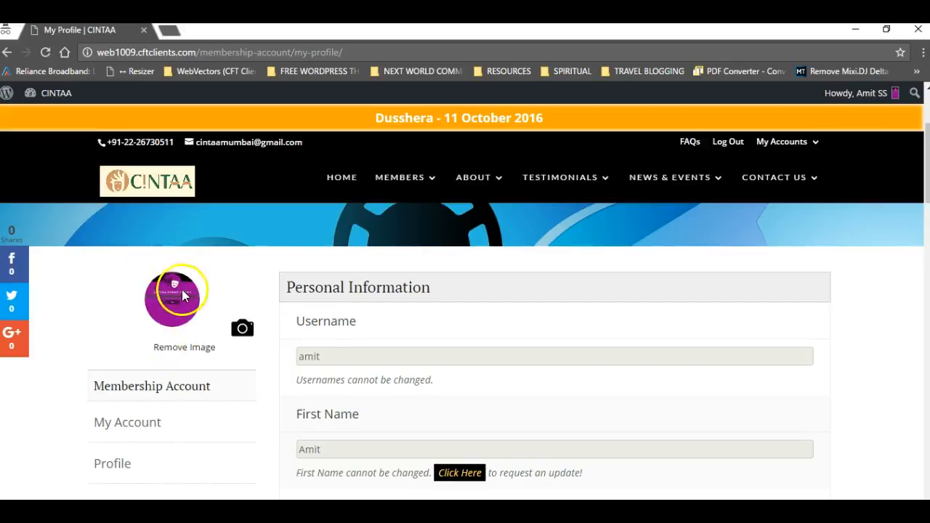
mouse_move(183, 351)
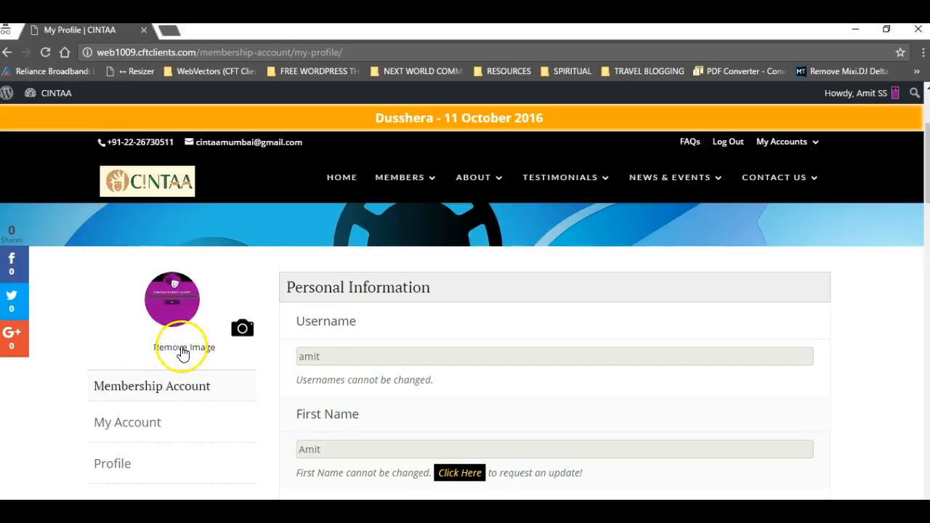
Scroll down the profile form past the new avatar to the password section and update option.
scroll(down, 3)
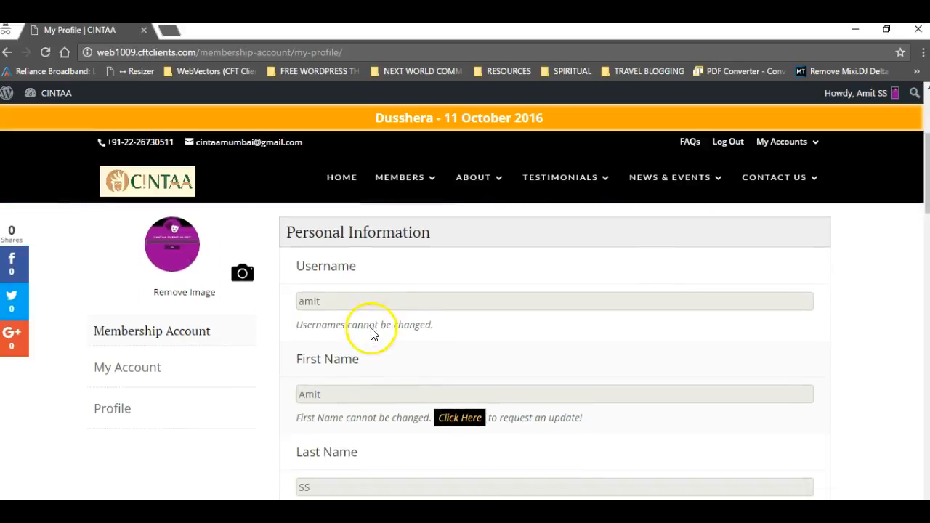
scroll(down, 3)
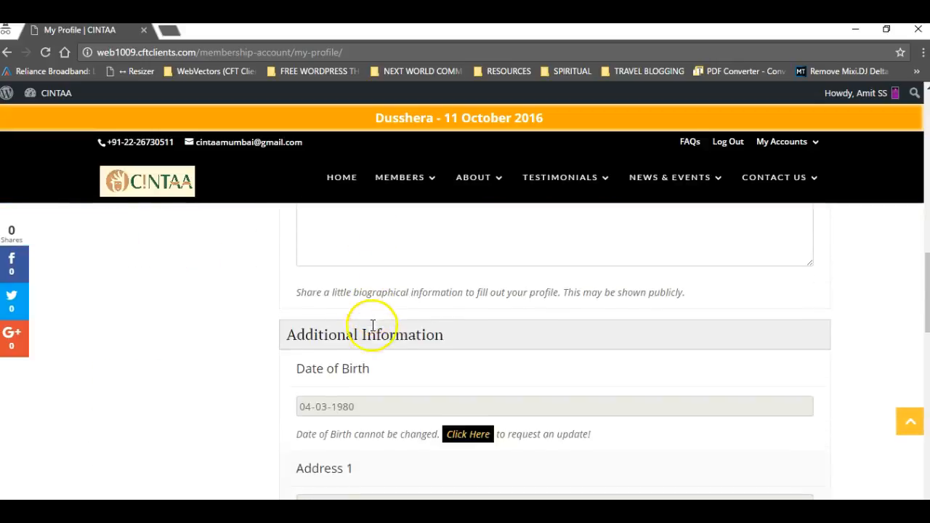
scroll(down, 3)
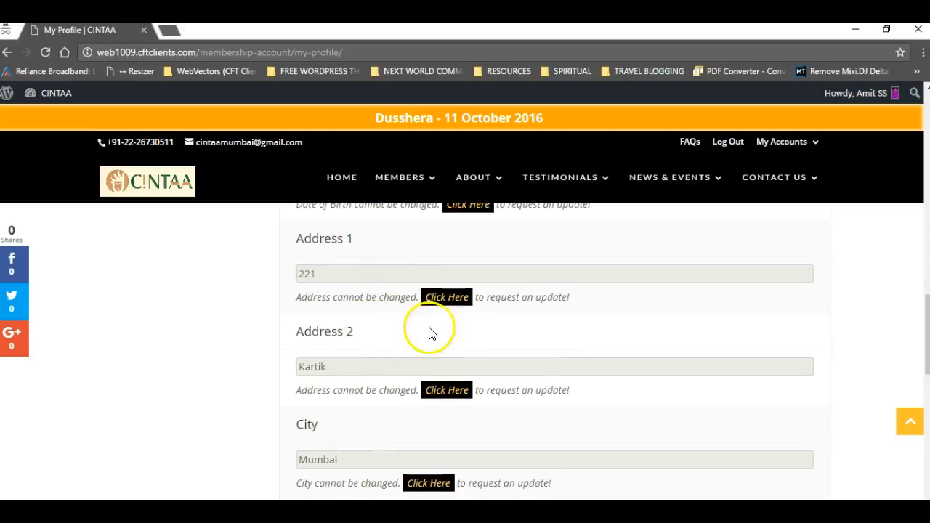
scroll(down, 3)
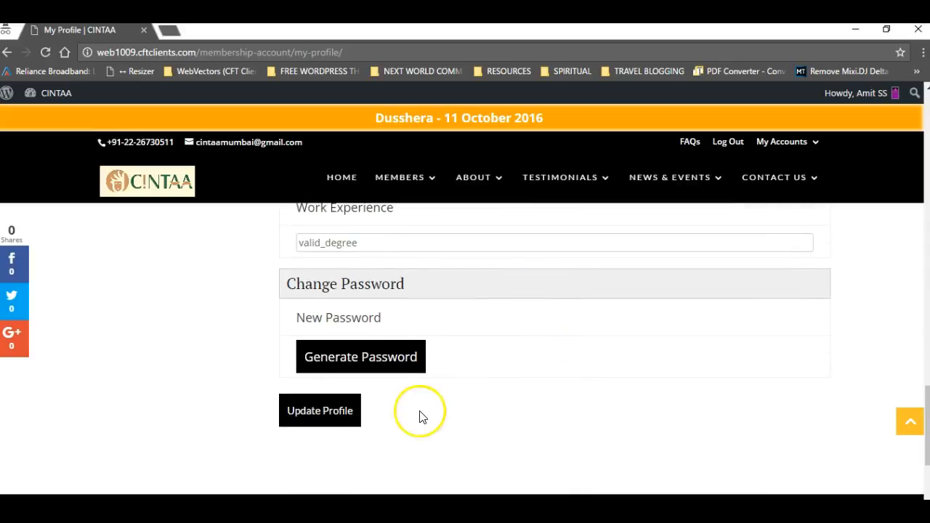
mouse_move(523, 396)
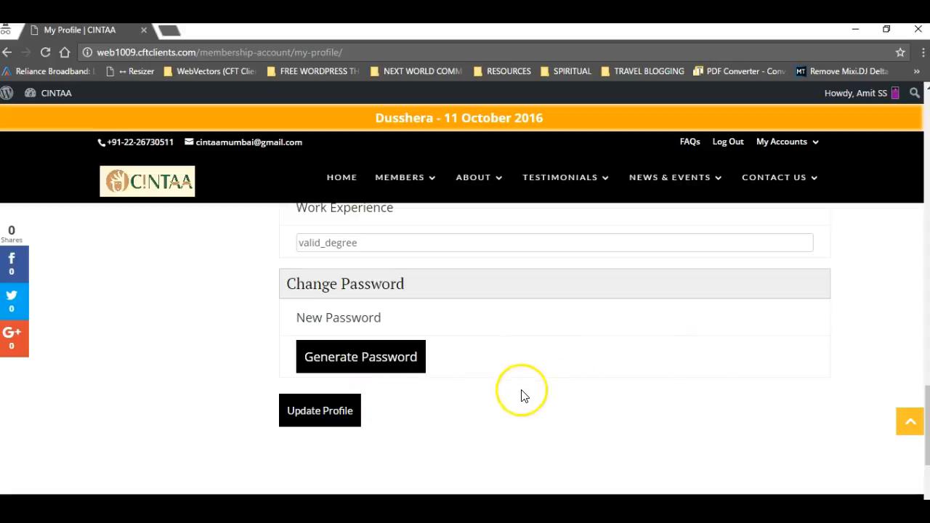
Generate a new strong password into the new password field.
click(360, 357)
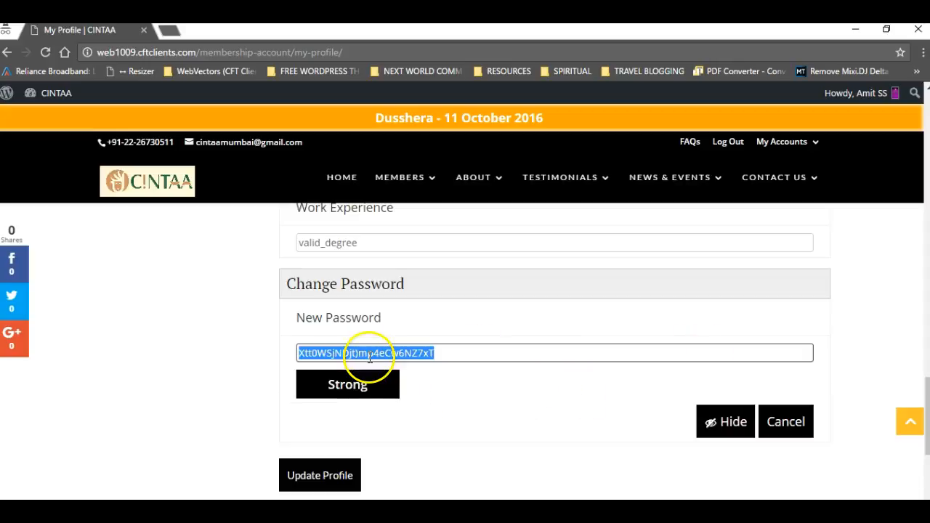
mouse_move(316, 391)
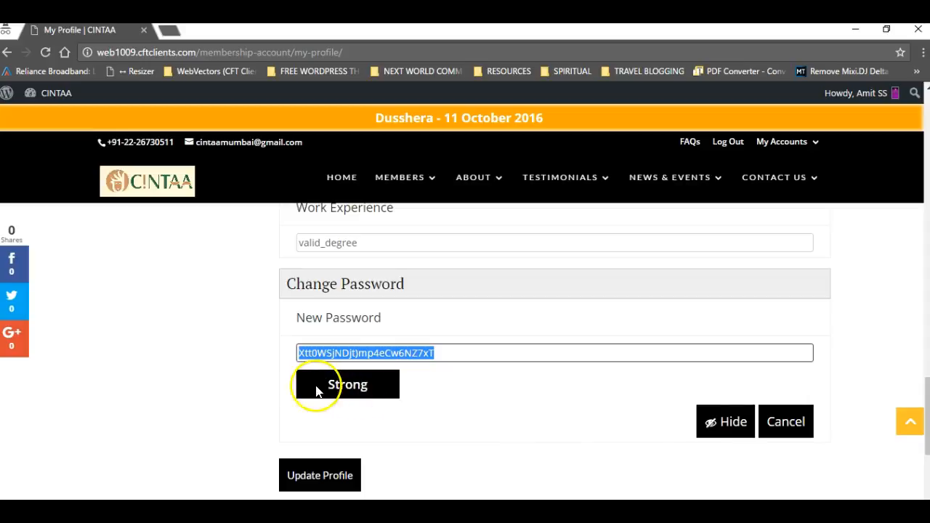
mouse_move(803, 383)
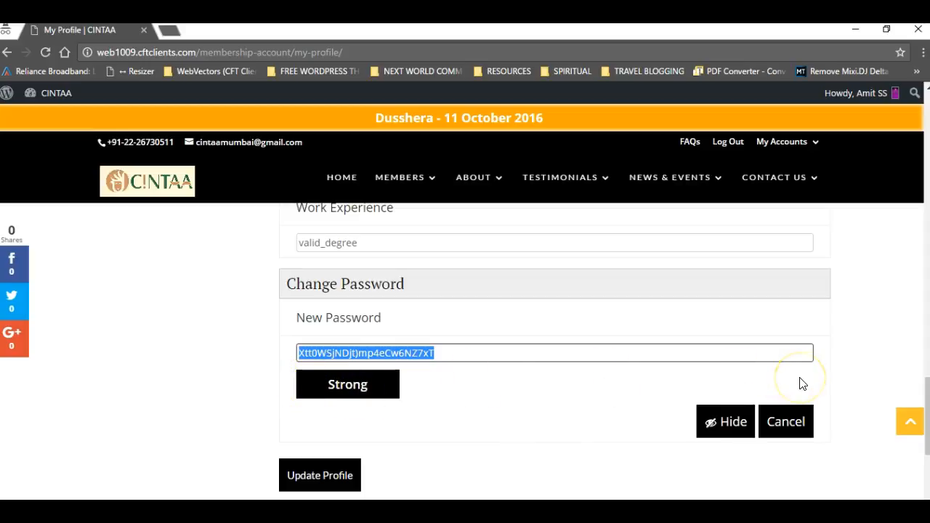
mouse_move(275, 421)
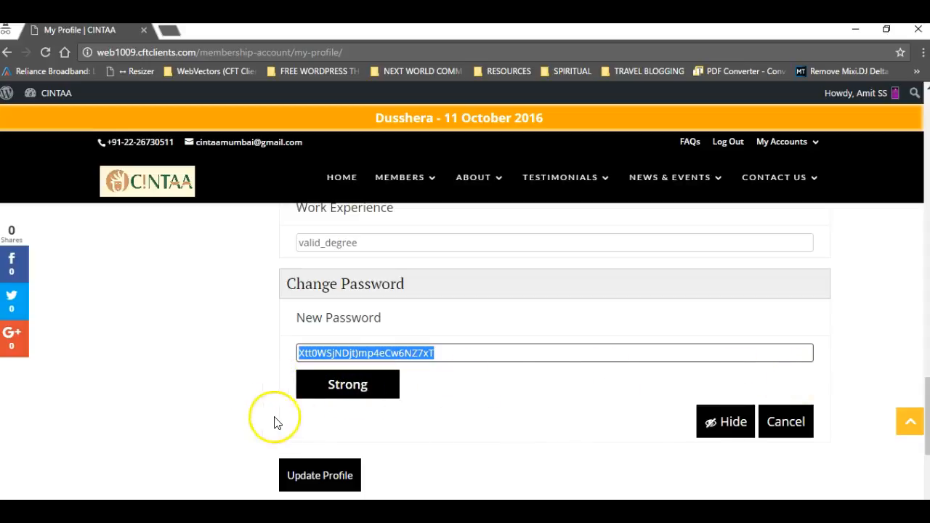
mouse_move(347, 384)
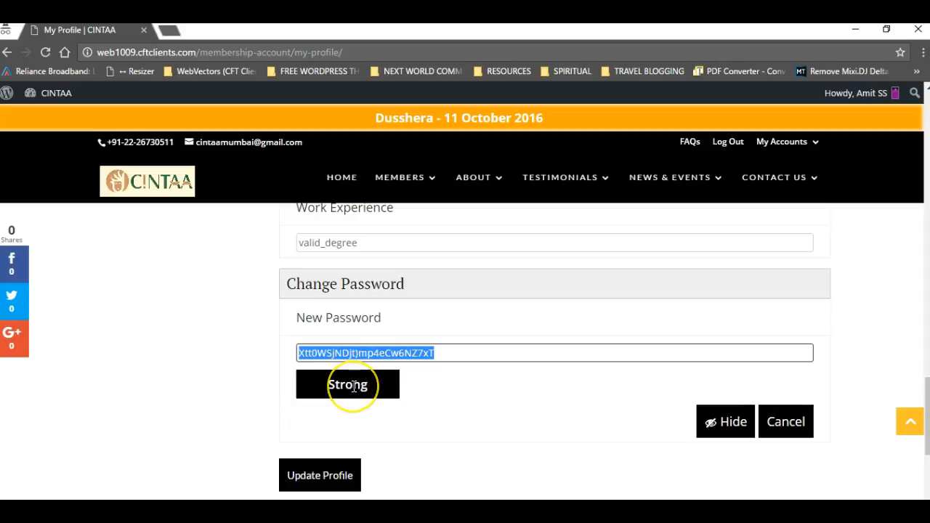
mouse_move(594, 404)
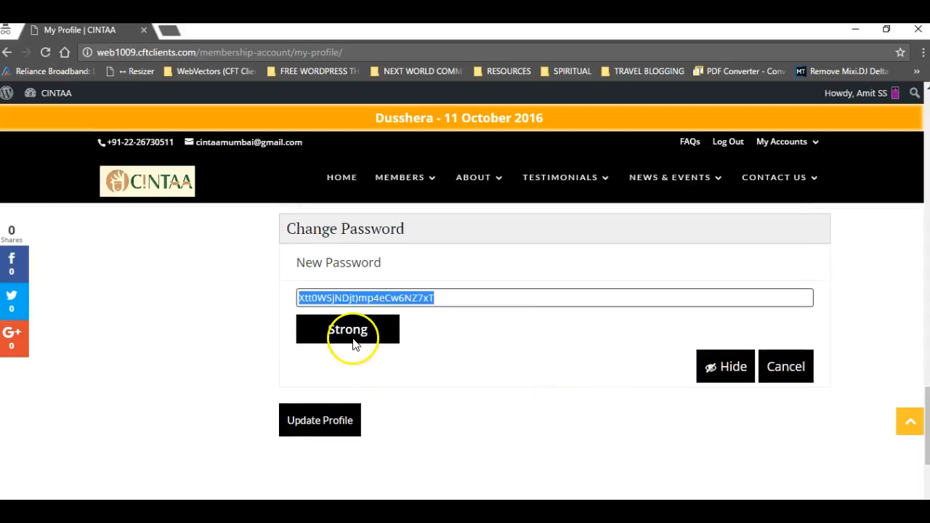
mouse_move(393, 349)
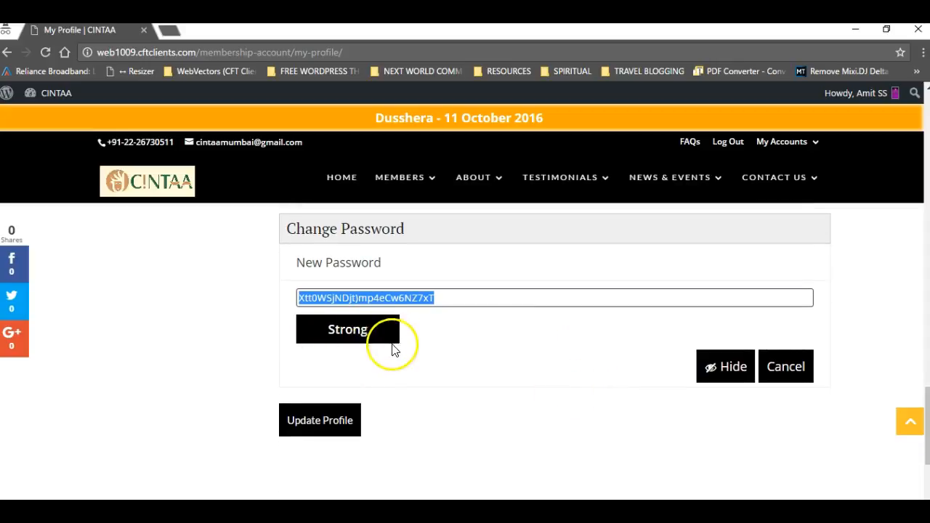
mouse_move(404, 337)
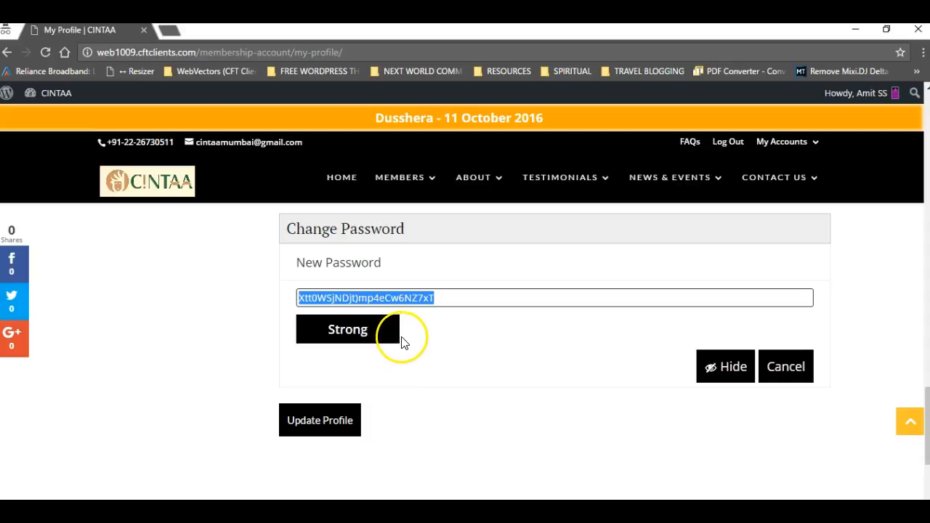
mouse_move(340, 333)
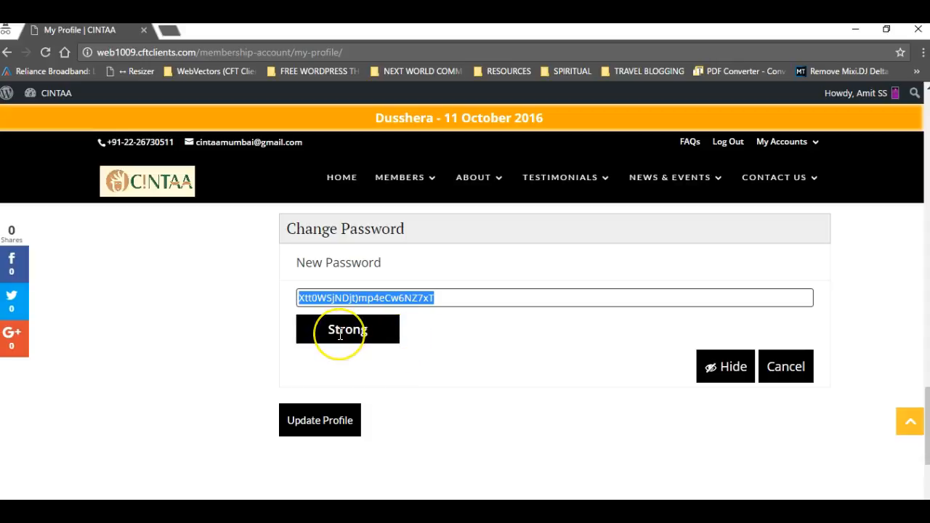
mouse_move(397, 363)
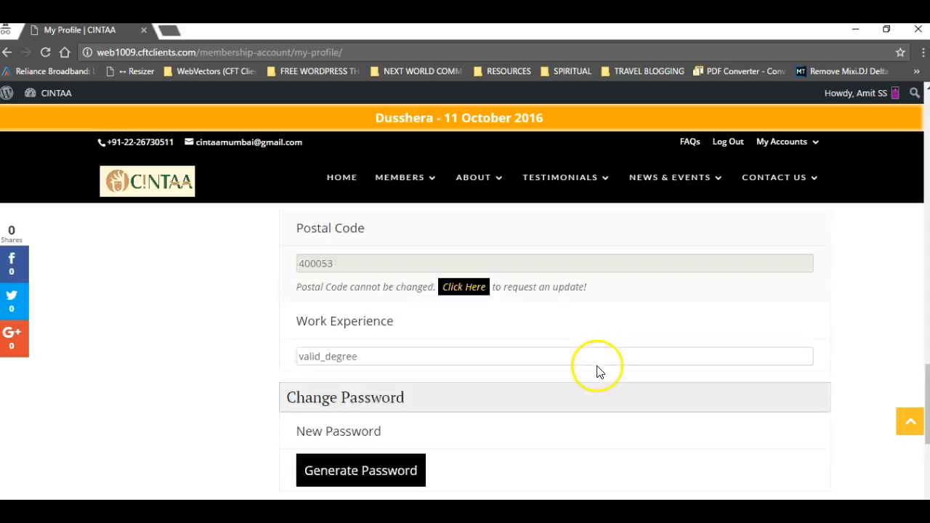
Replace the Work Experience text with 'This is my new work experience'.
scroll(up, 3)
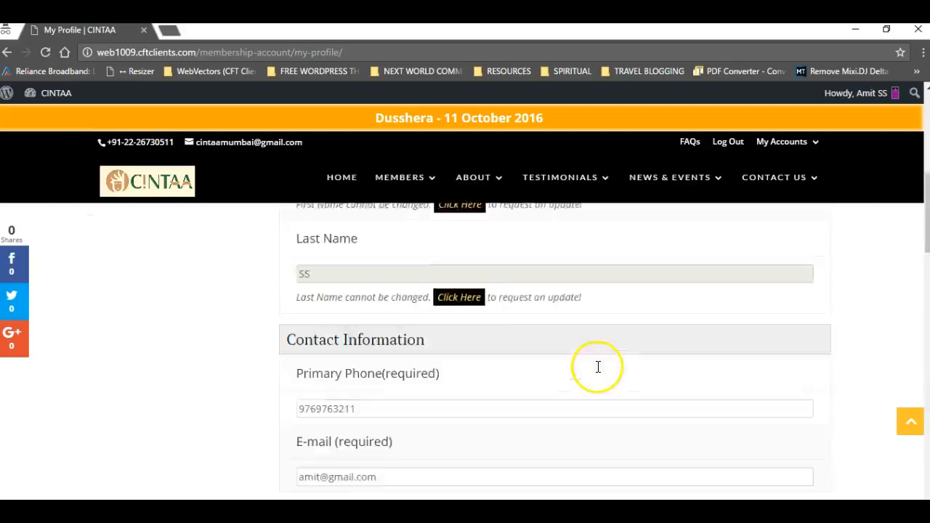
scroll(down, 3)
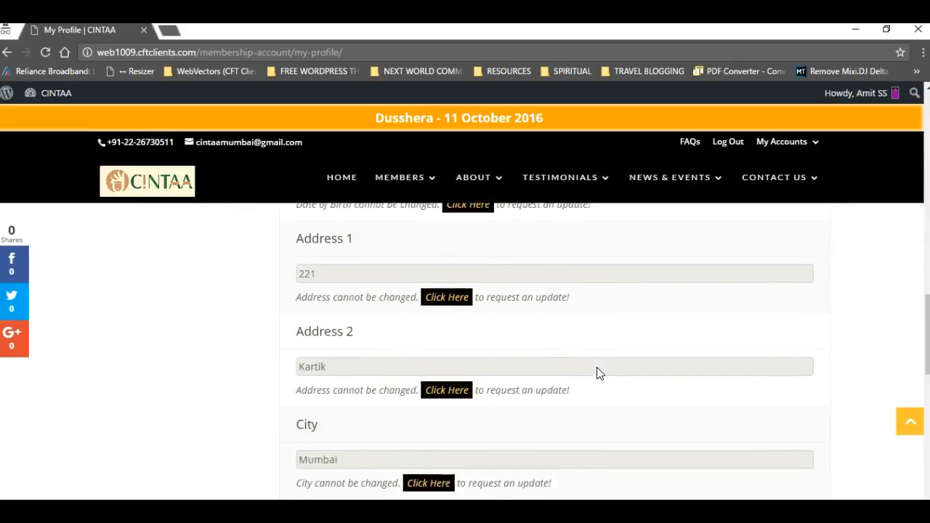
scroll(down, 3)
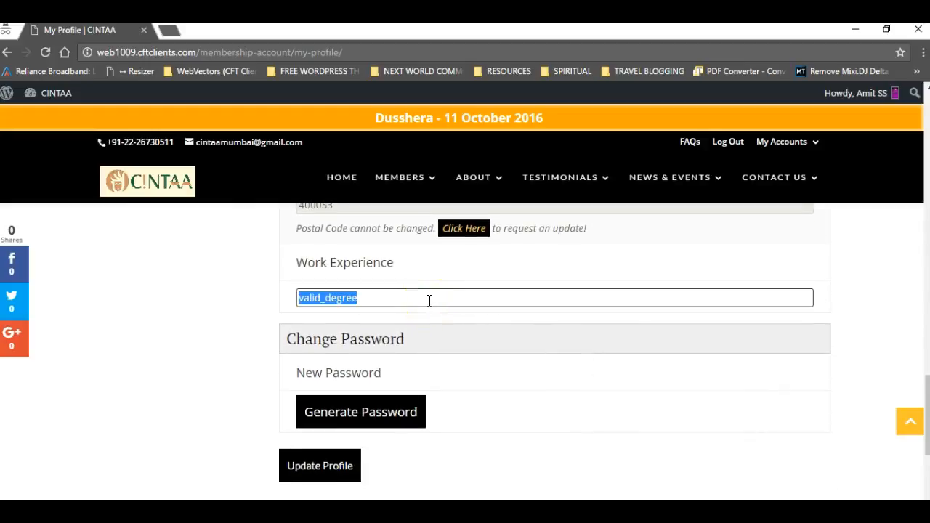
text(lk)
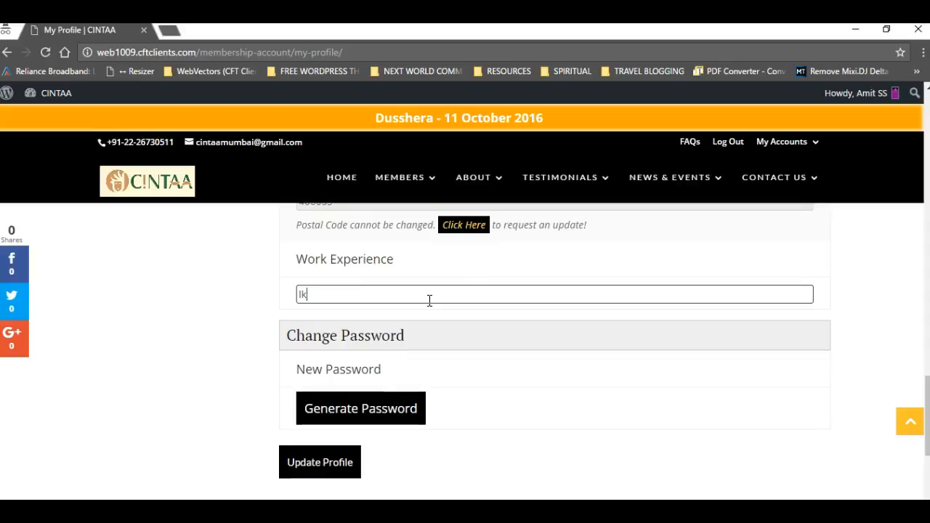
text(This is)
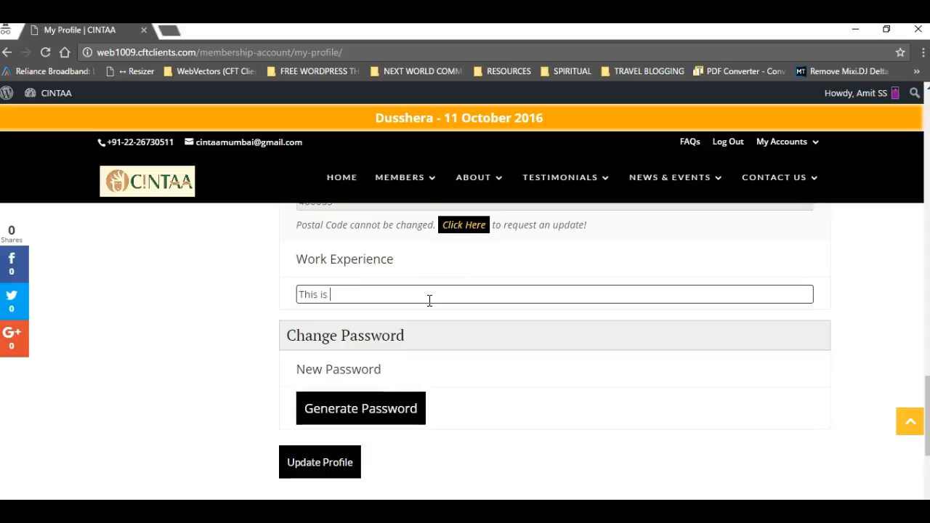
text(my new work)
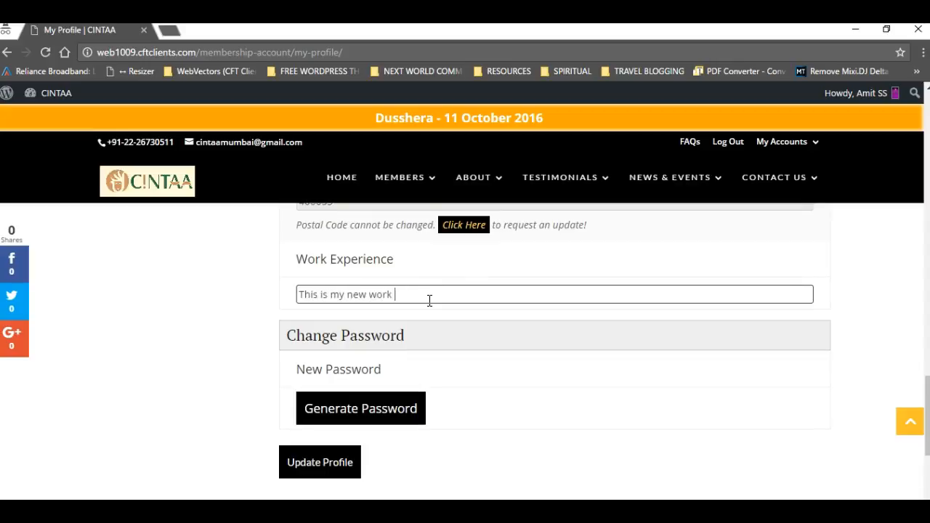
text(experience)
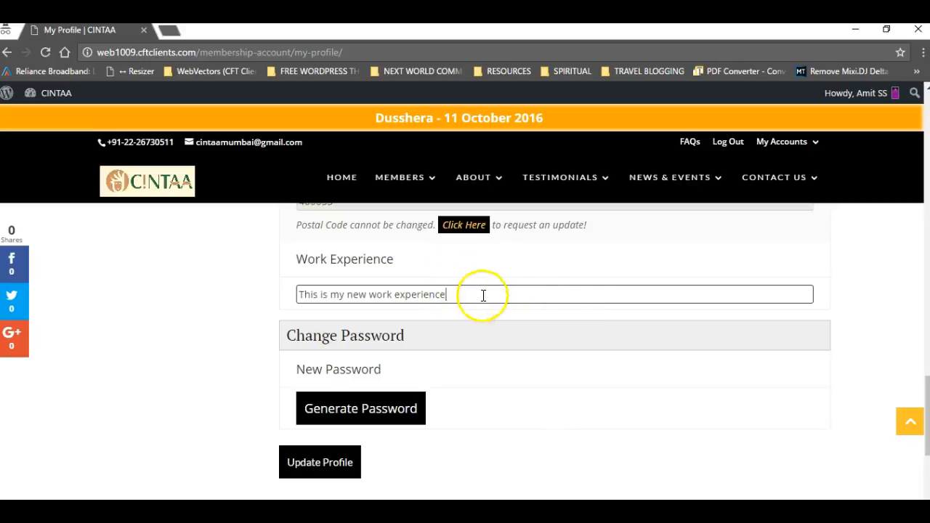
mouse_move(681, 298)
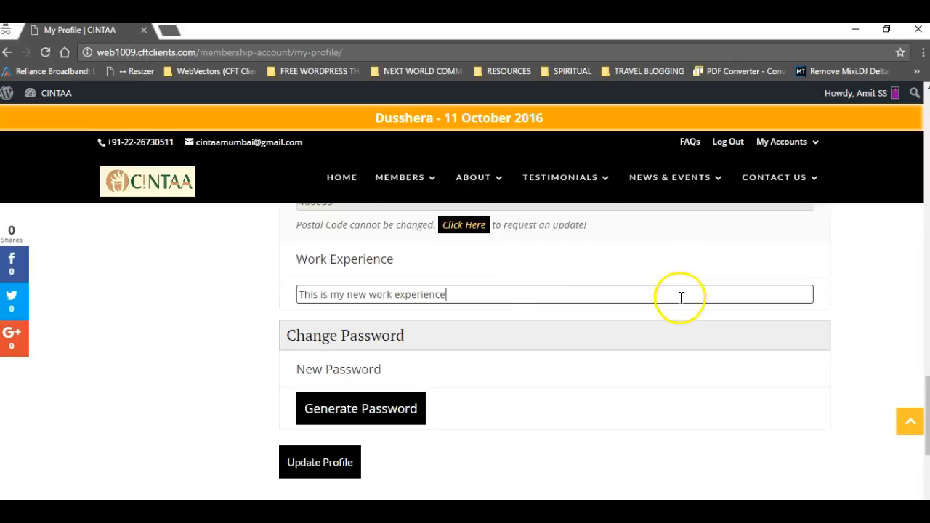
mouse_move(810, 297)
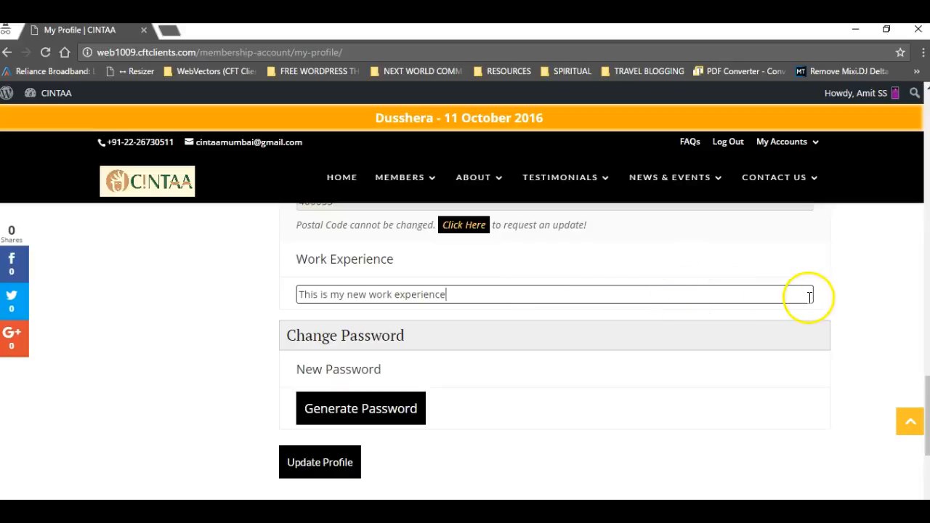
scroll(up, 3)
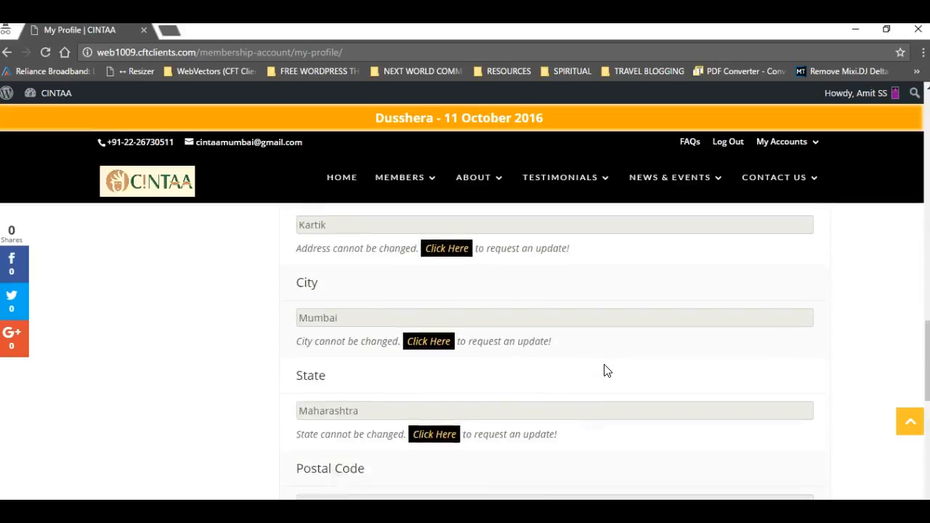
scroll(up, 3)
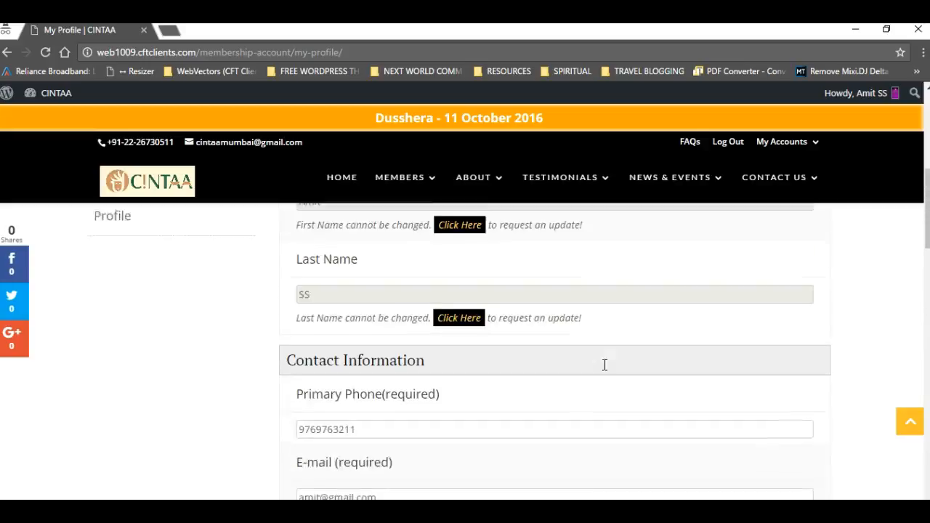
scroll(up, 3)
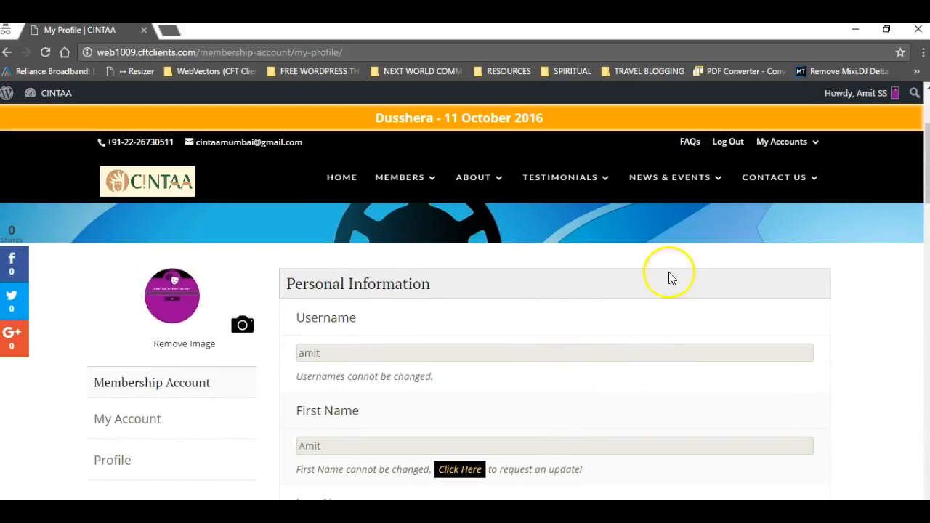
scroll(down, 3)
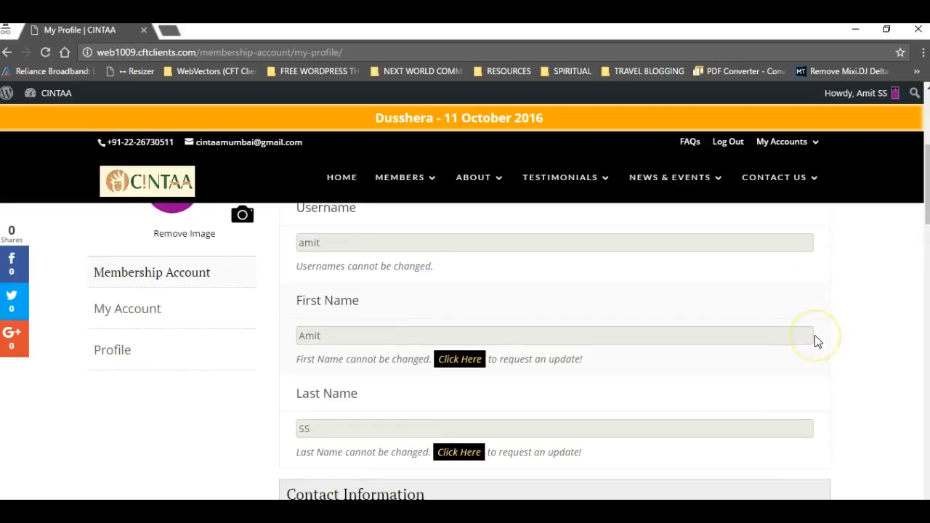
scroll(down, 3)
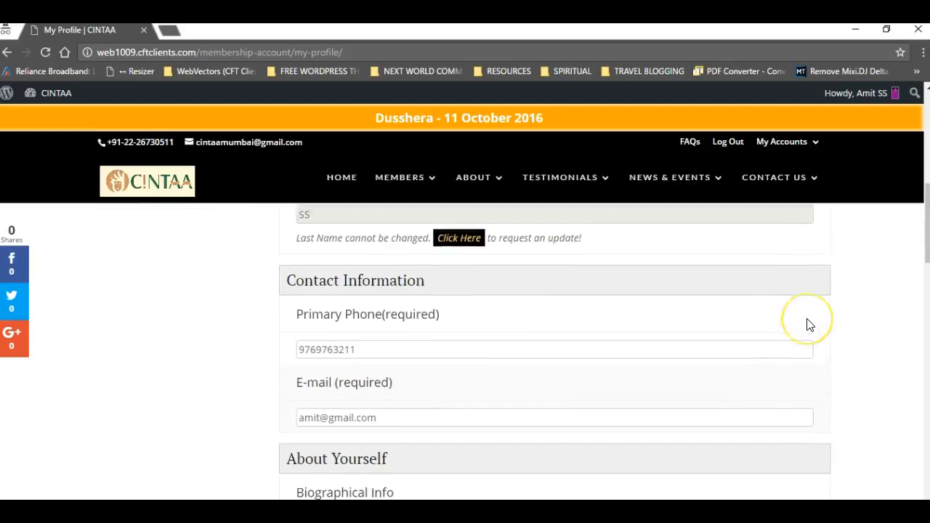
scroll(up, 3)
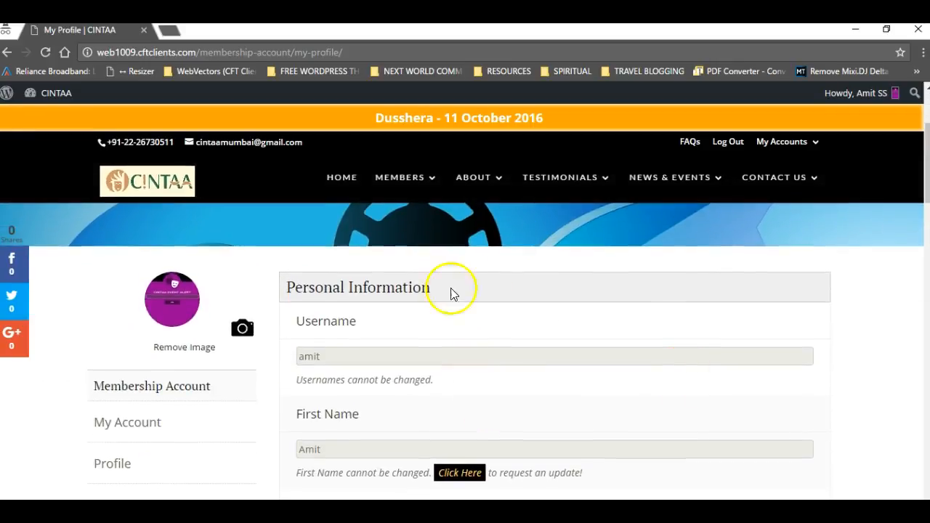
mouse_move(534, 326)
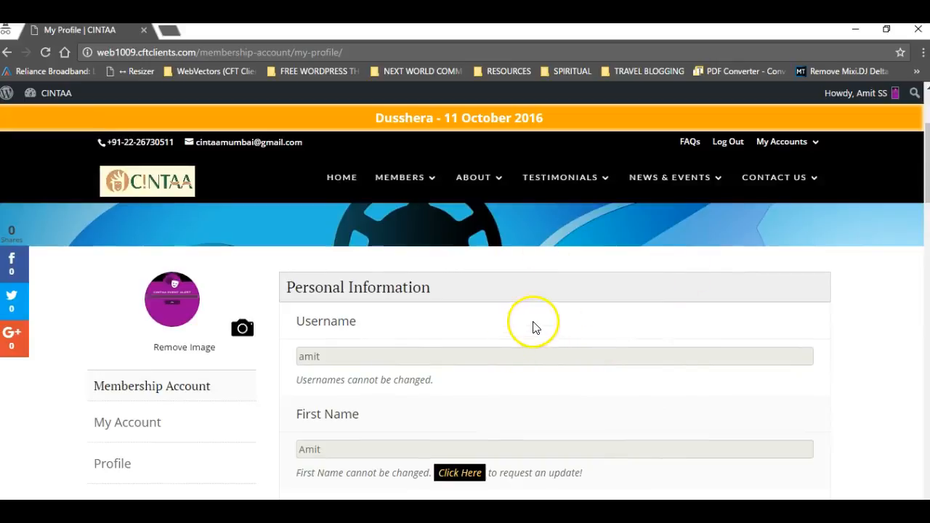
mouse_move(727, 141)
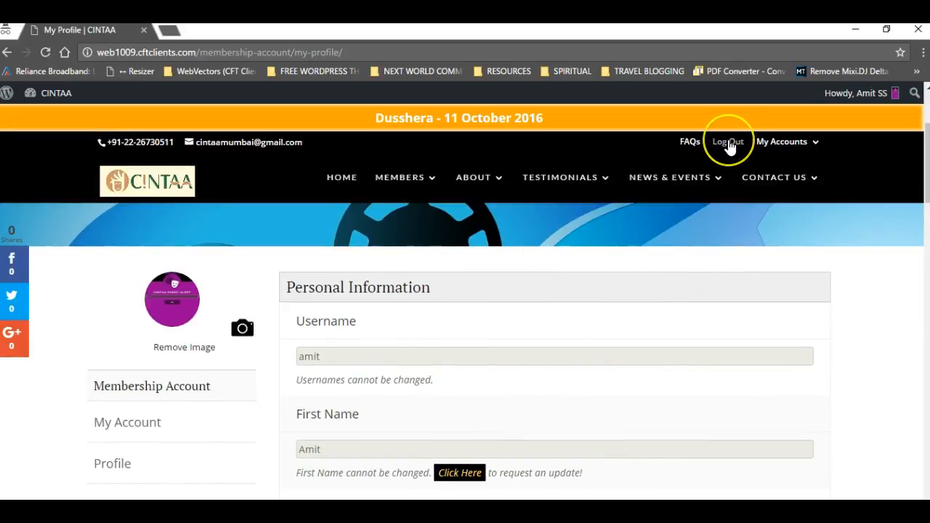